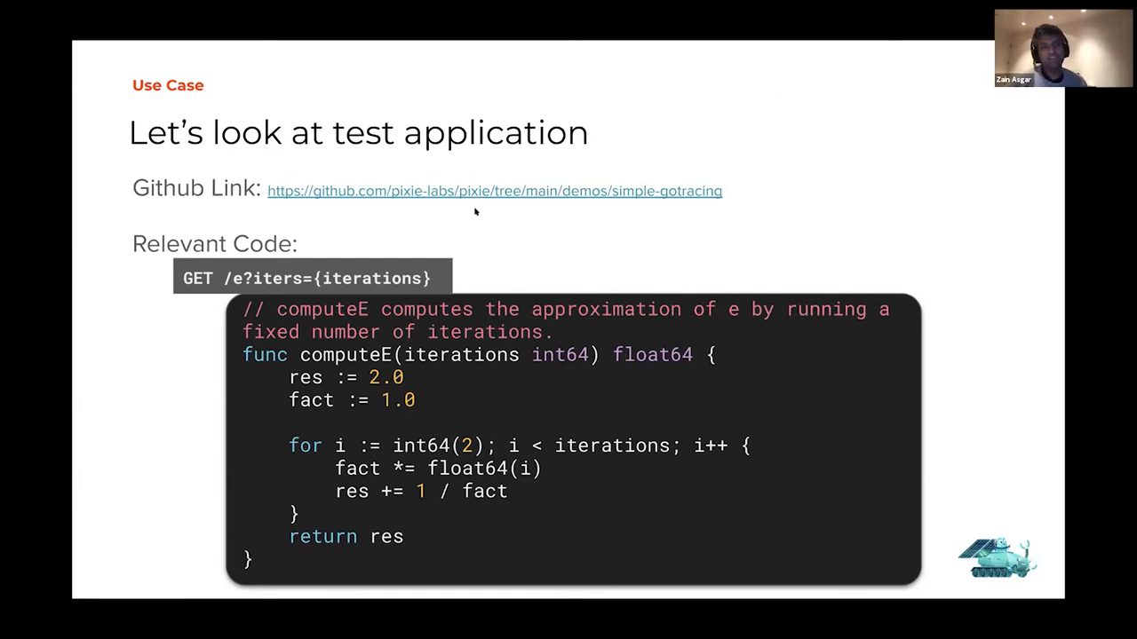
mouse_move(542, 204)
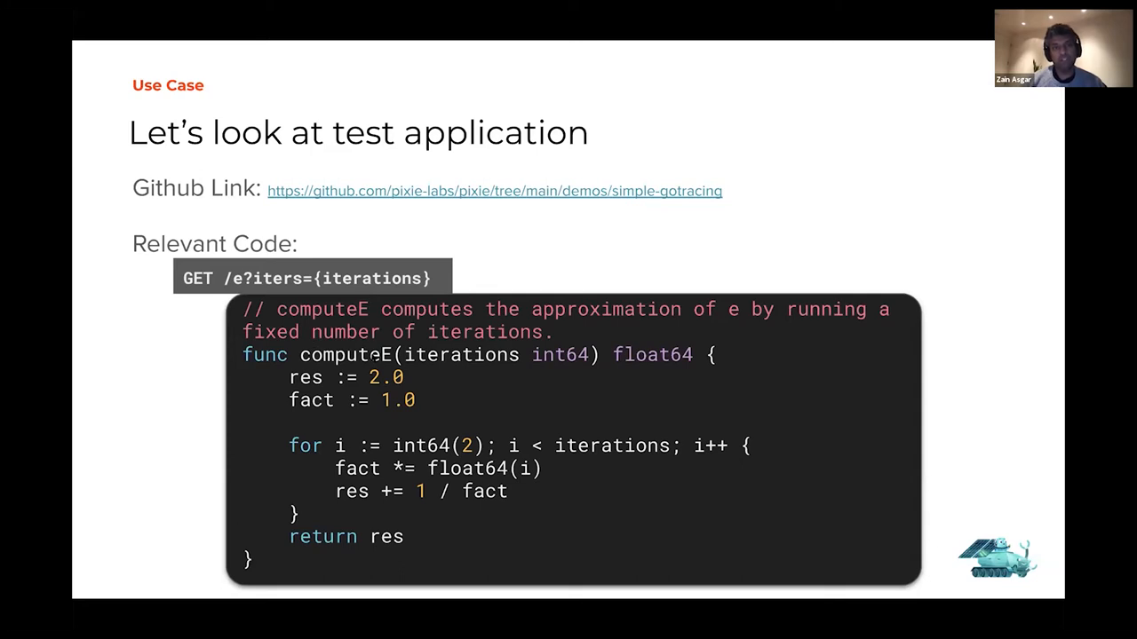
mouse_move(412, 269)
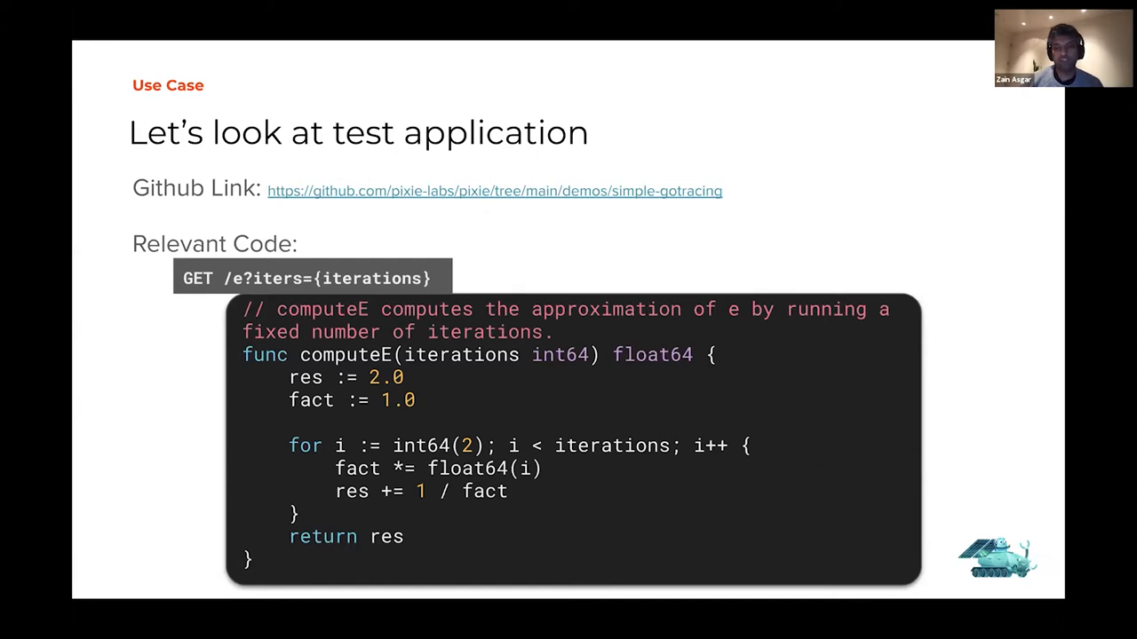
- Advance from the test application computeE slide to the slide on logging iterations via Printf
key(Right)
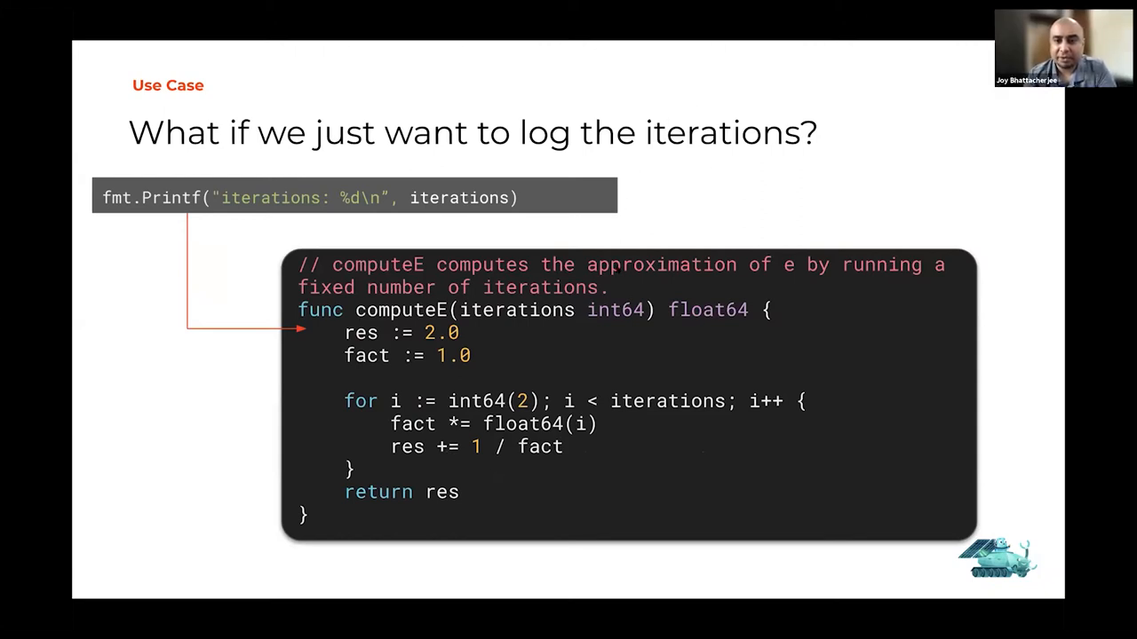
mouse_move(575, 207)
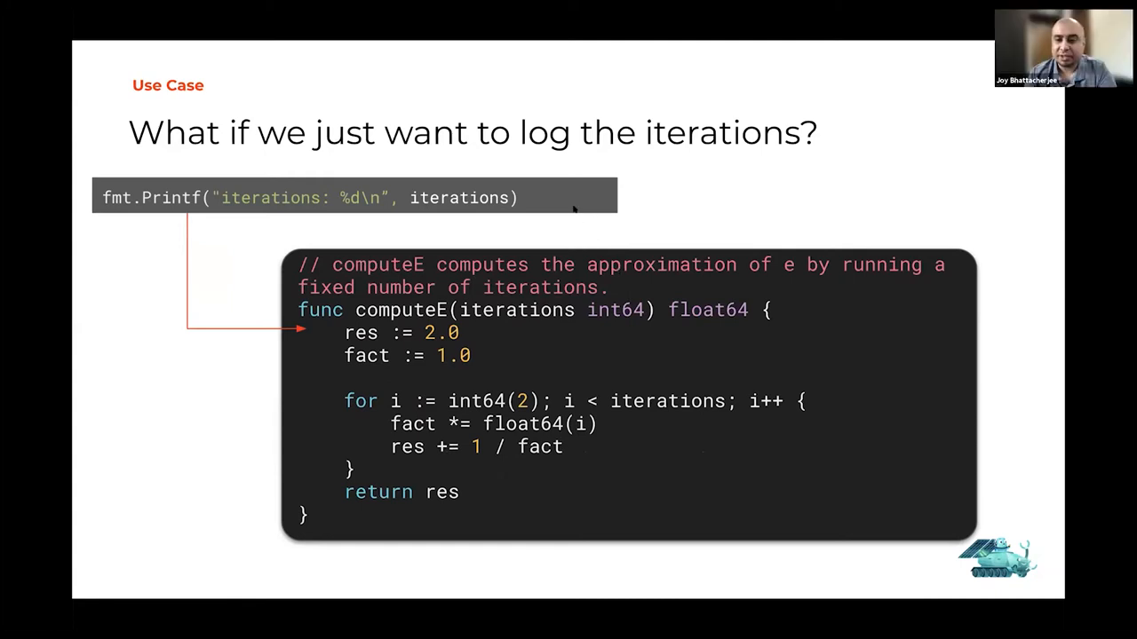
mouse_move(628, 236)
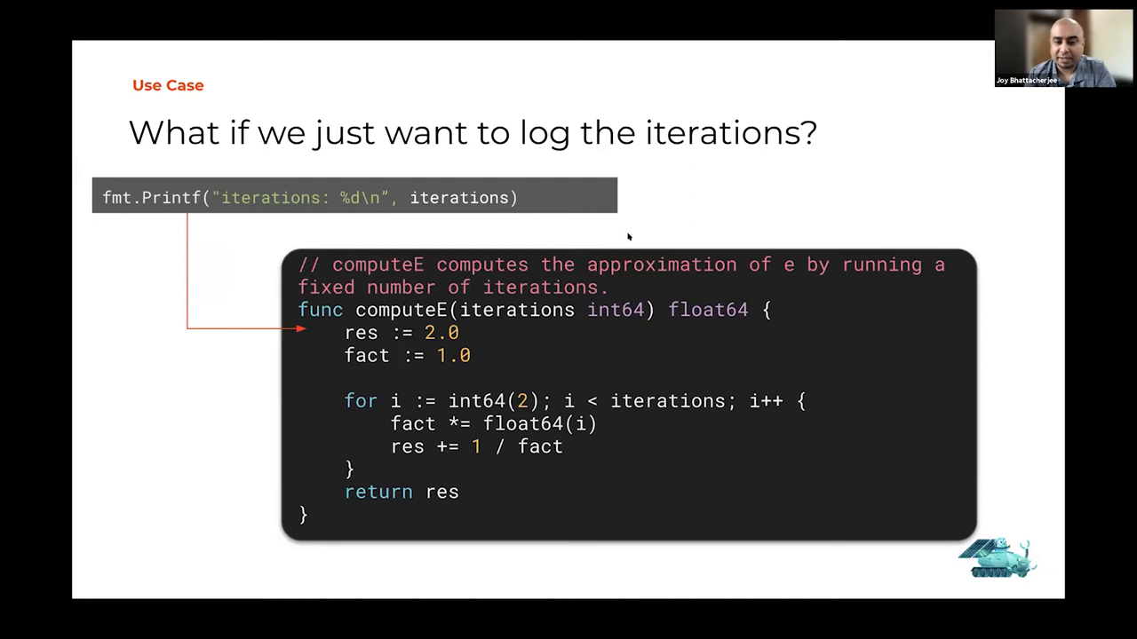
mouse_move(486, 116)
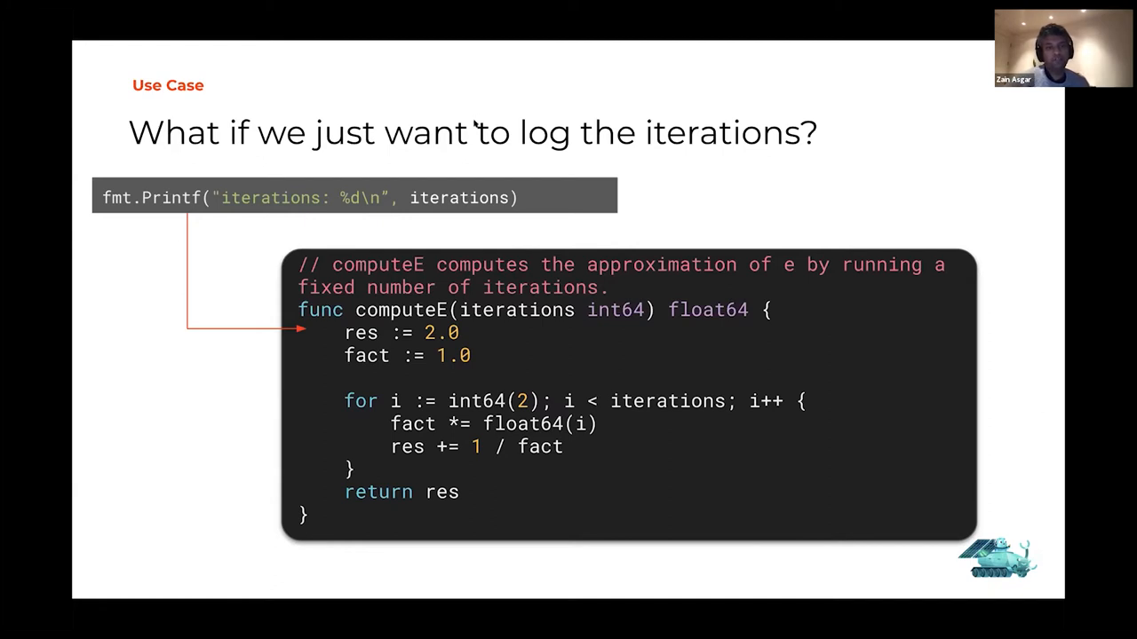
mouse_move(177, 168)
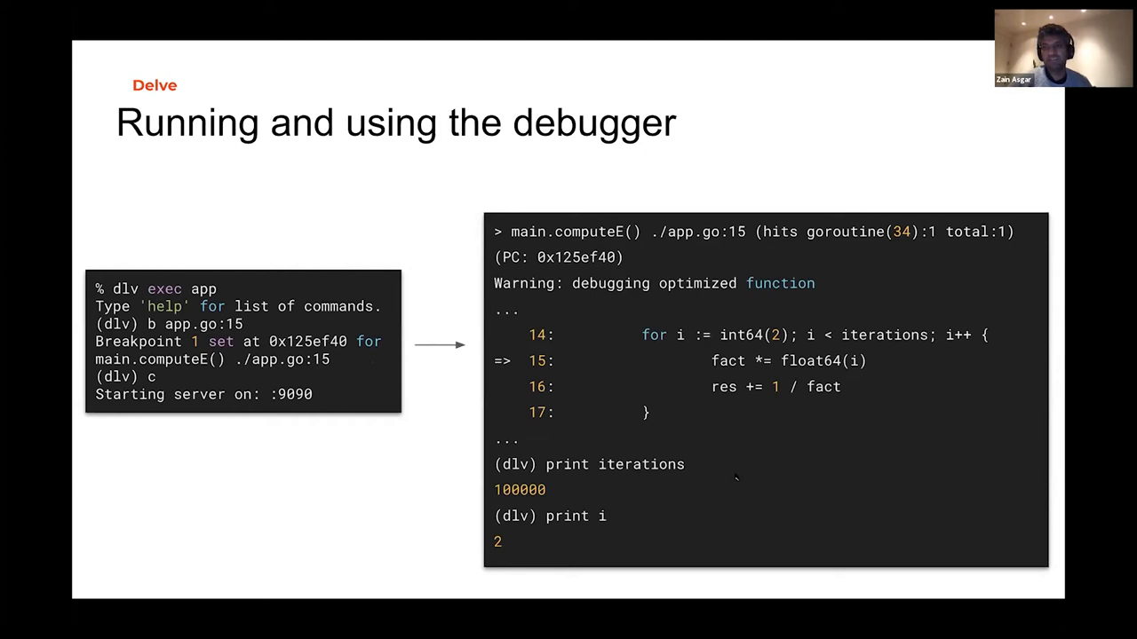
mouse_move(782, 354)
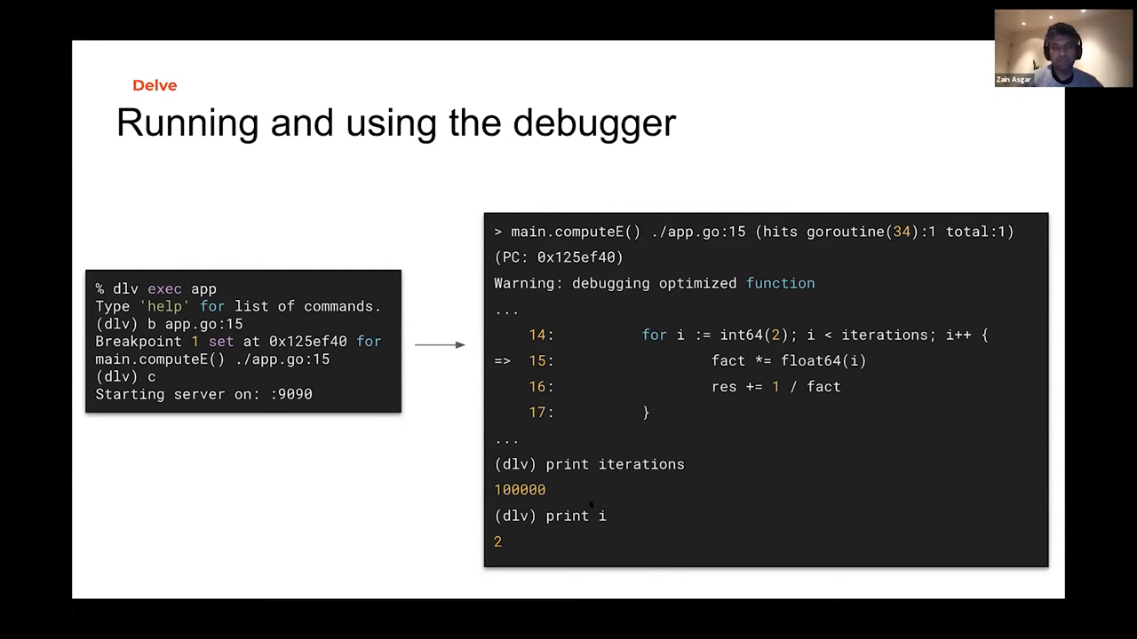
mouse_move(593, 334)
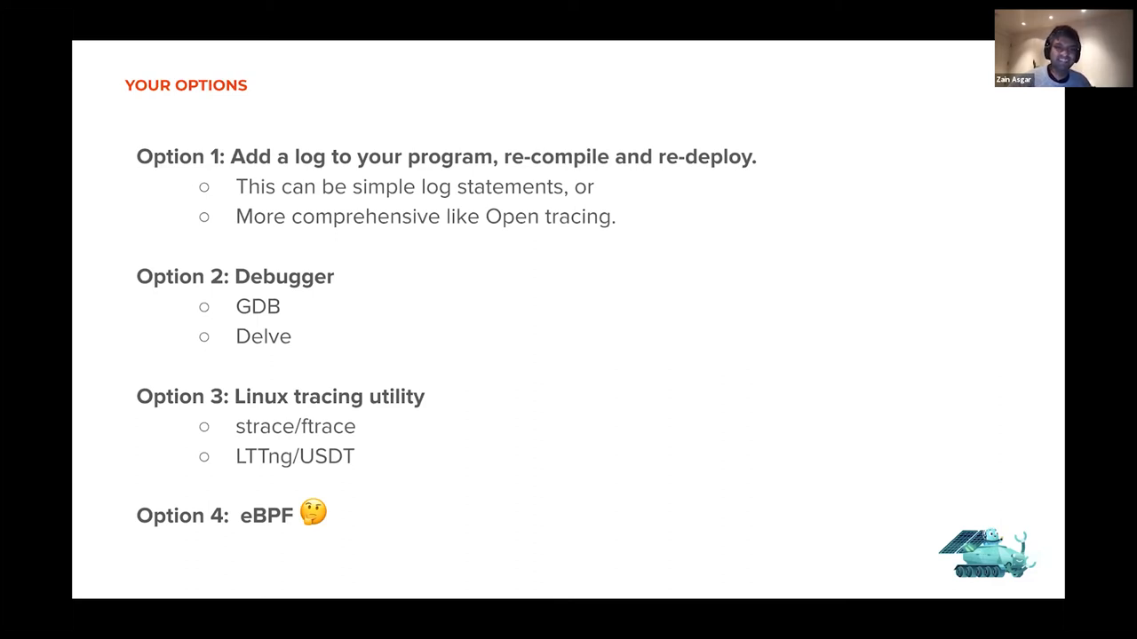
mouse_move(506, 255)
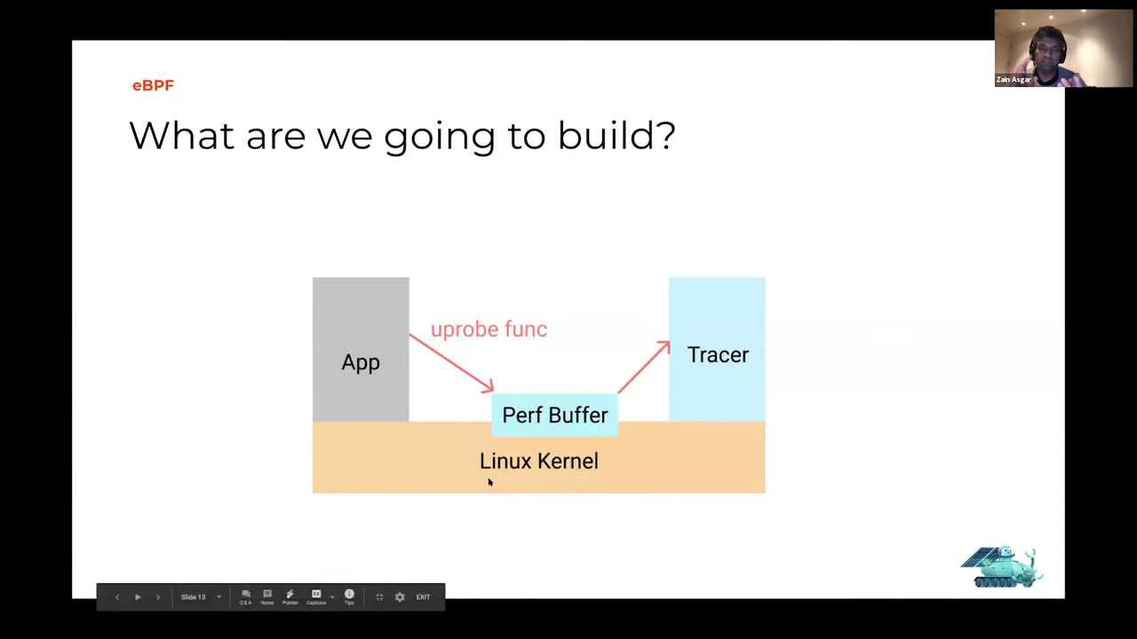
click(151, 596)
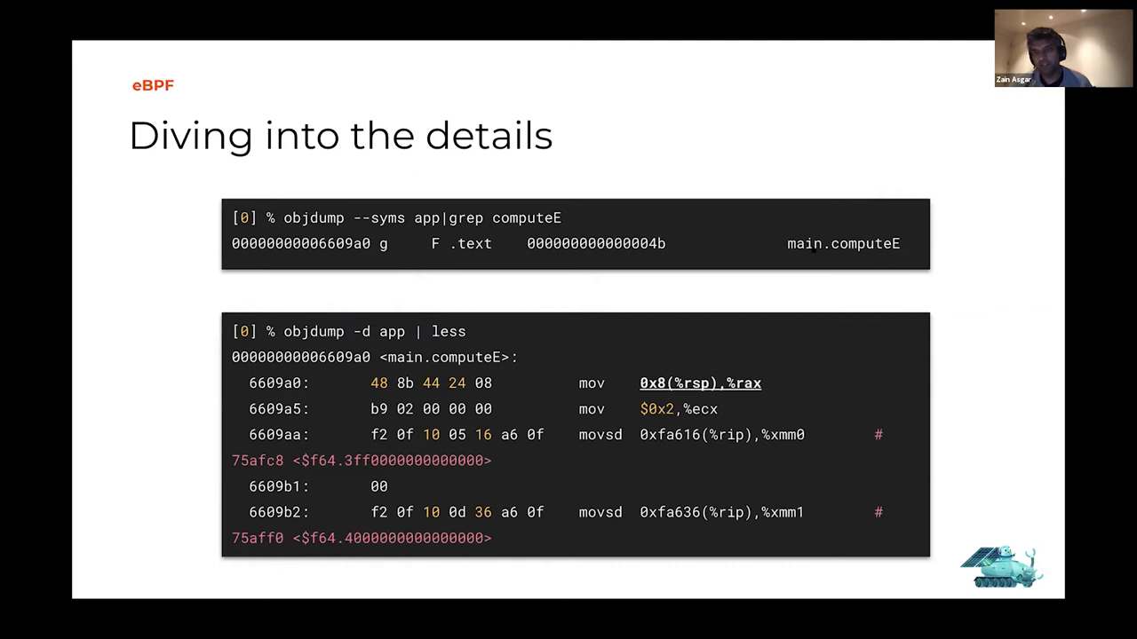
mouse_move(888, 262)
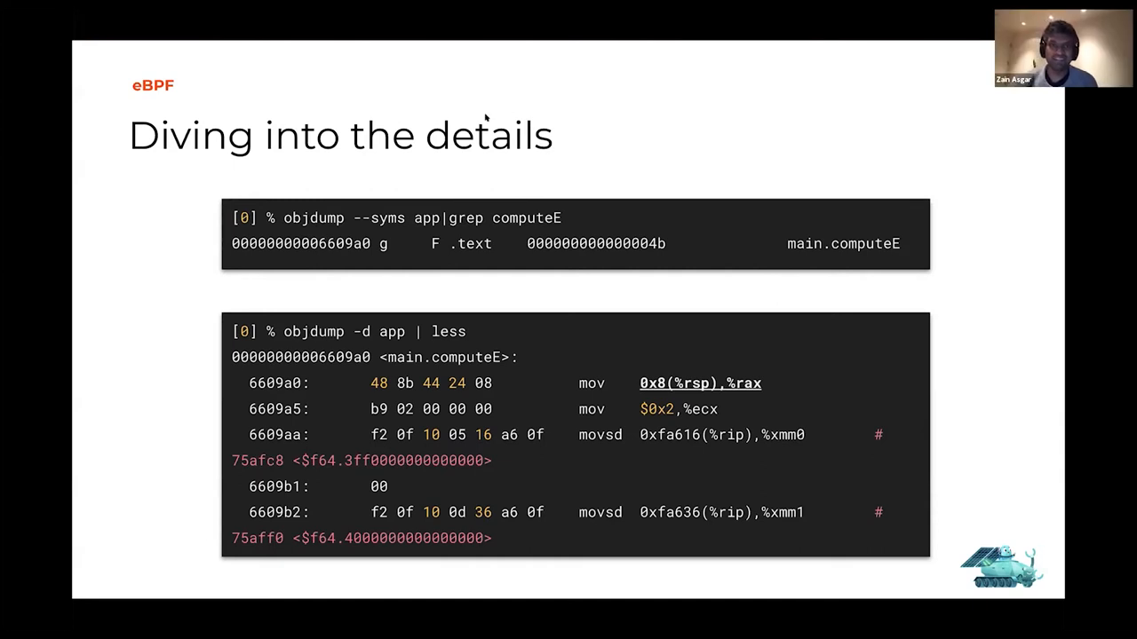
mouse_move(333, 253)
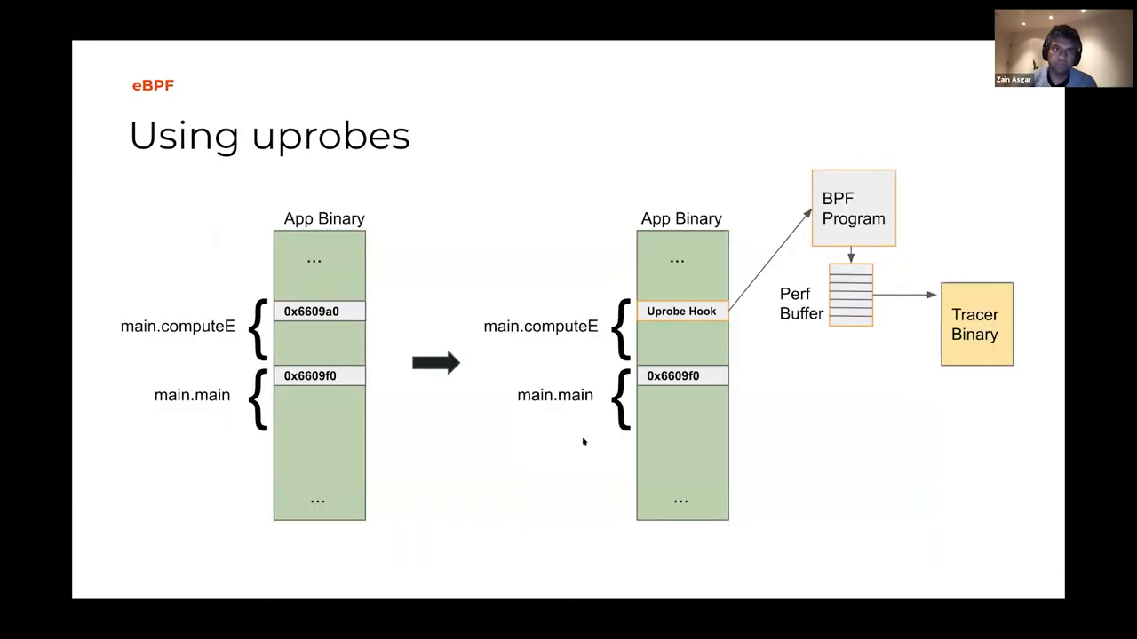
mouse_move(467, 317)
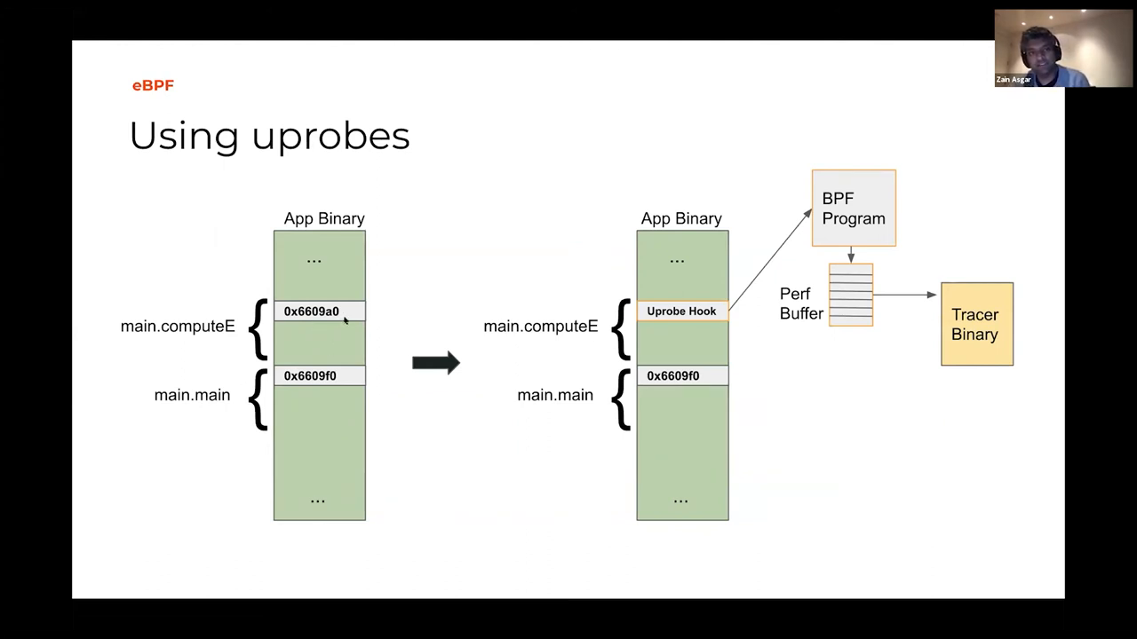
mouse_move(832, 401)
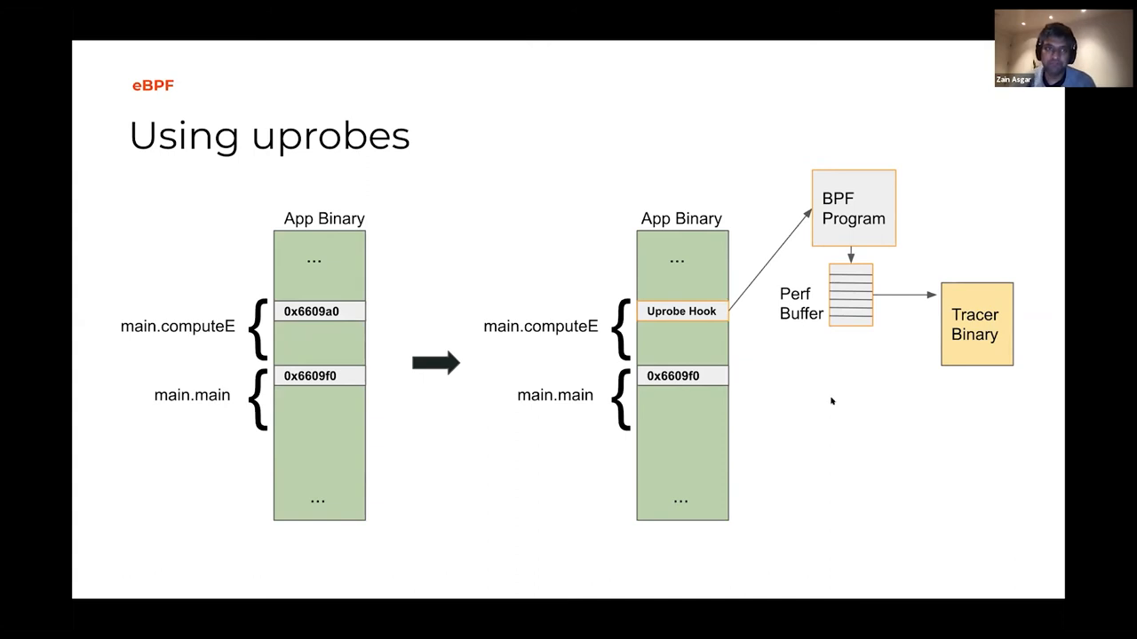
key(Right)
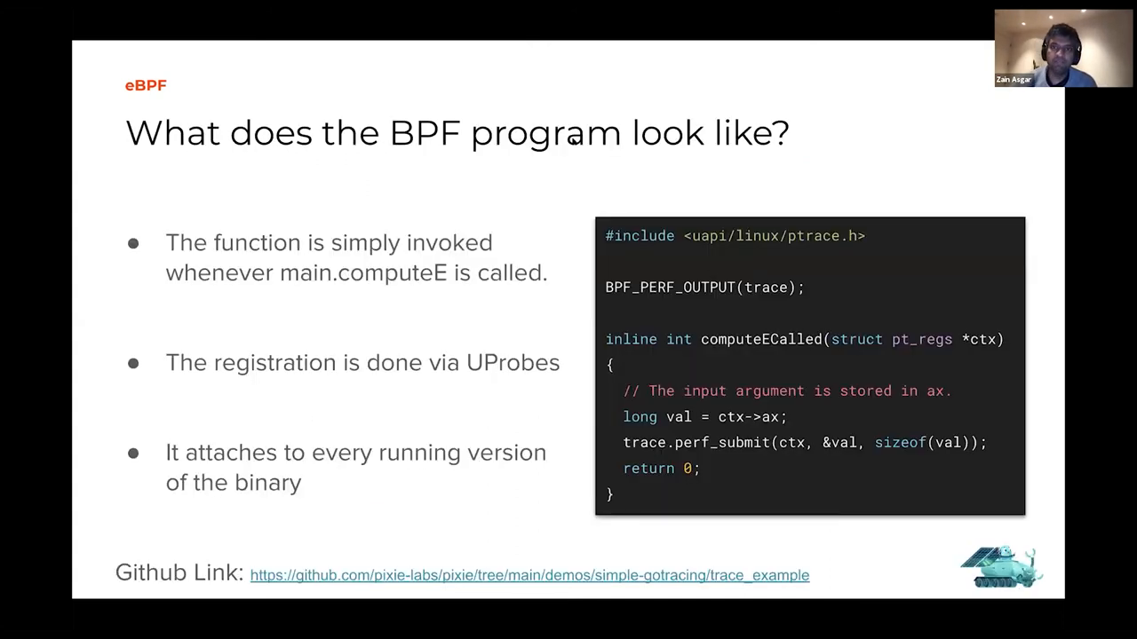
mouse_move(467, 164)
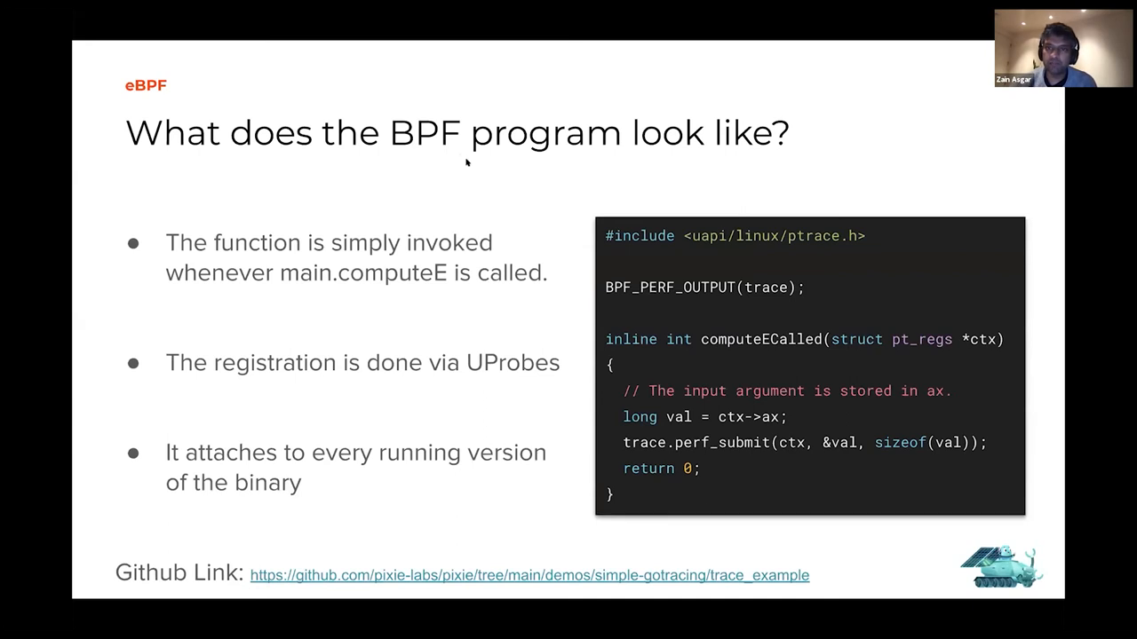
mouse_move(730, 304)
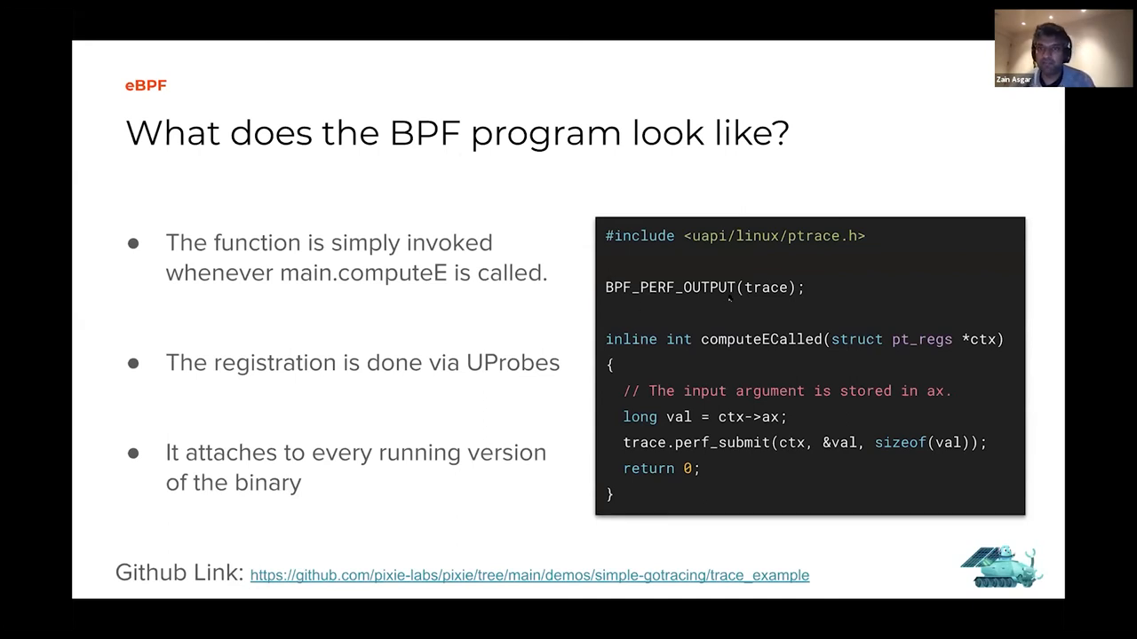
mouse_move(734, 314)
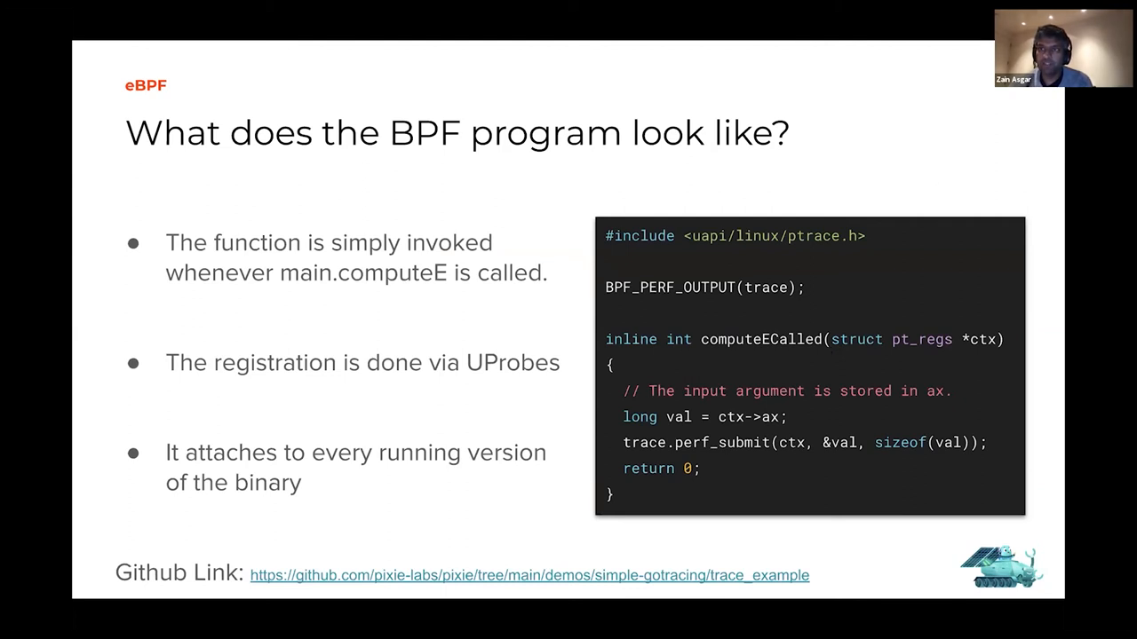
mouse_move(840, 198)
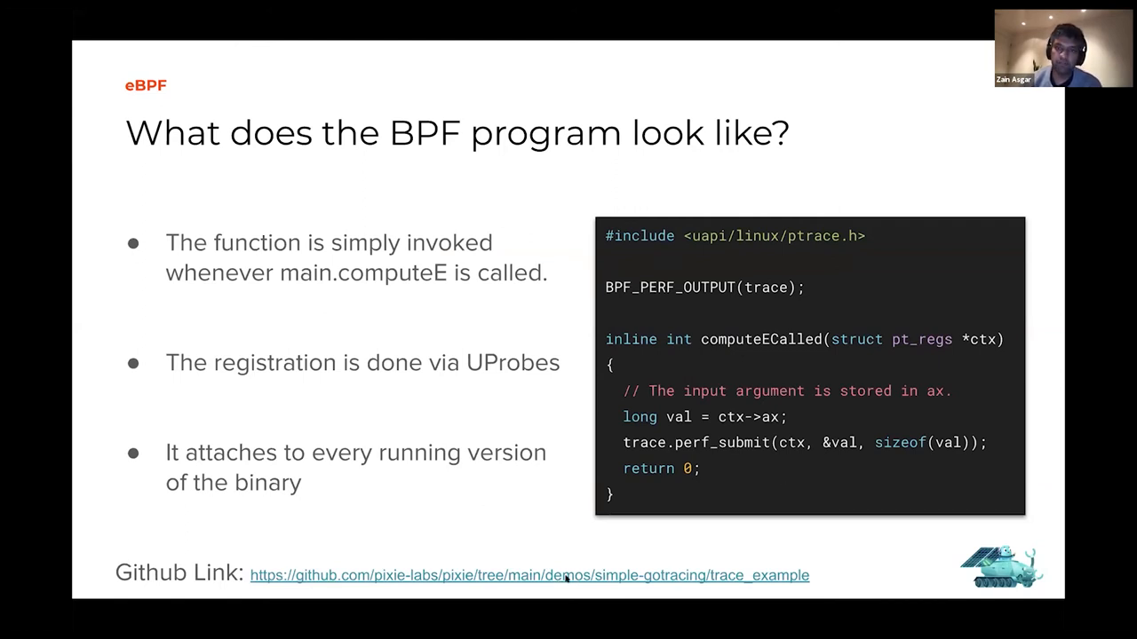
mouse_move(573, 535)
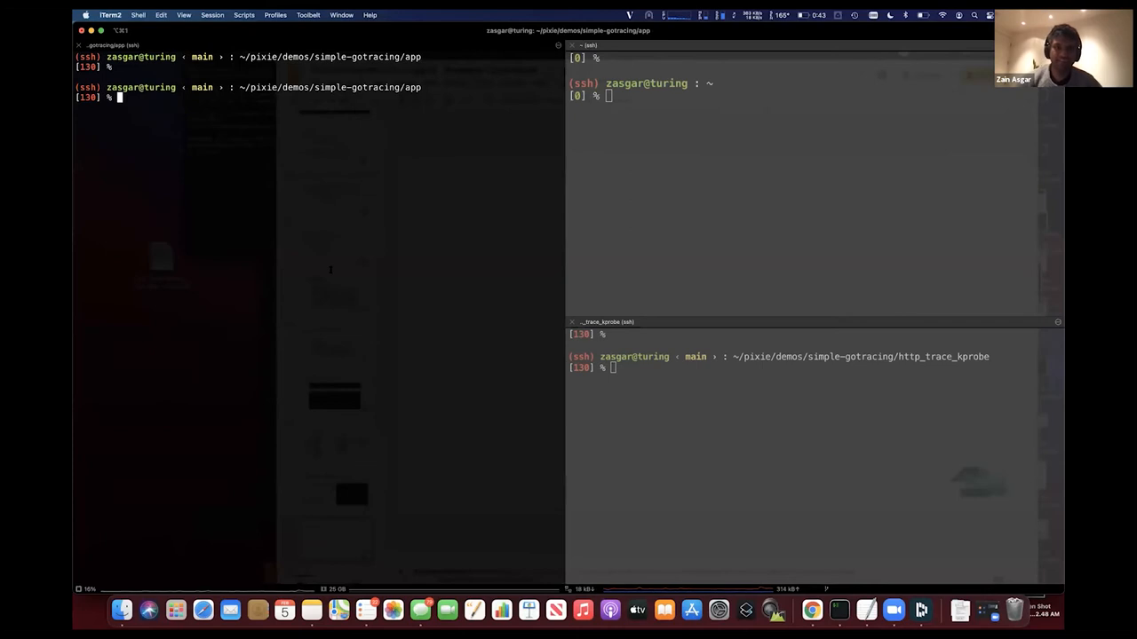
- List the Go app folder's files so app.go shows, with the terminal in front
text(ls)
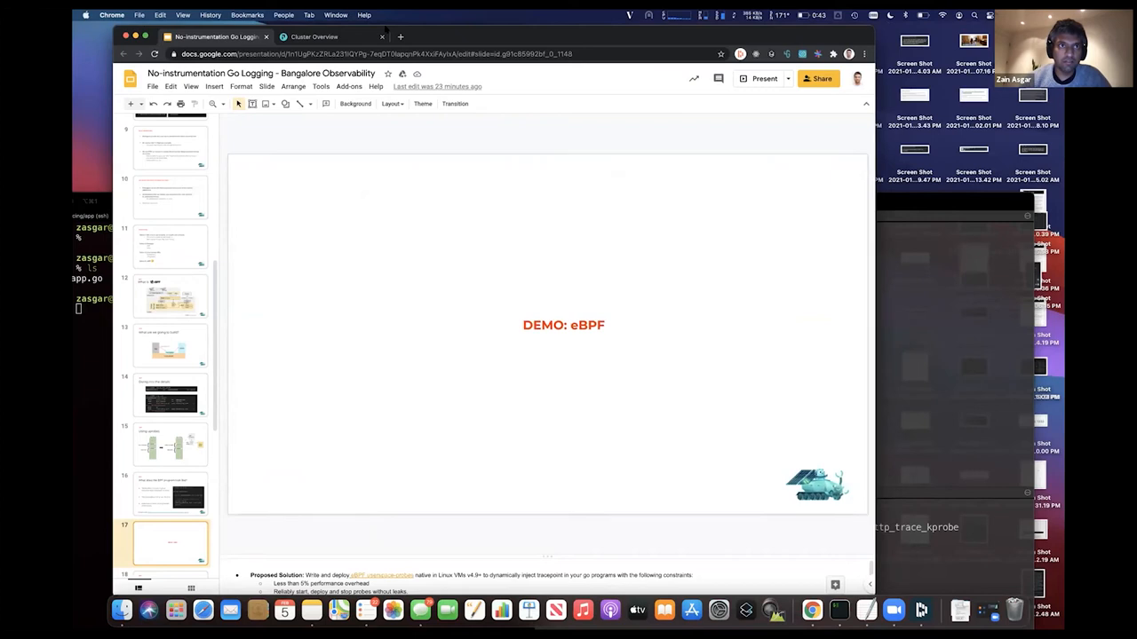
click(826, 605)
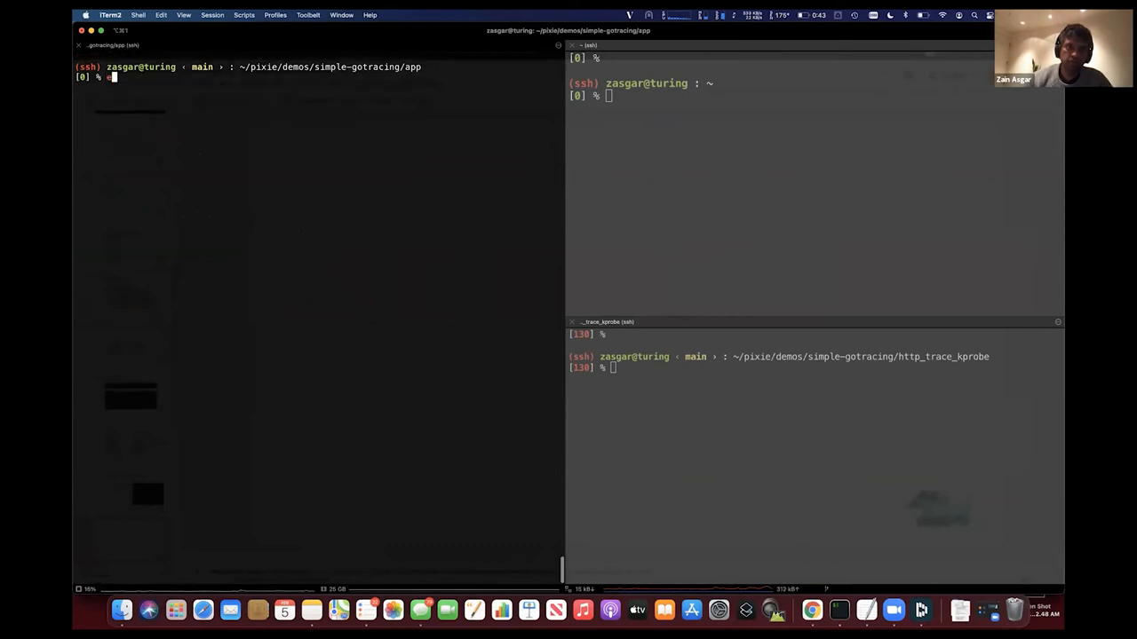
- Begin the emacs -nw command to view app.go in the terminal
text(emacs -nw app.go)
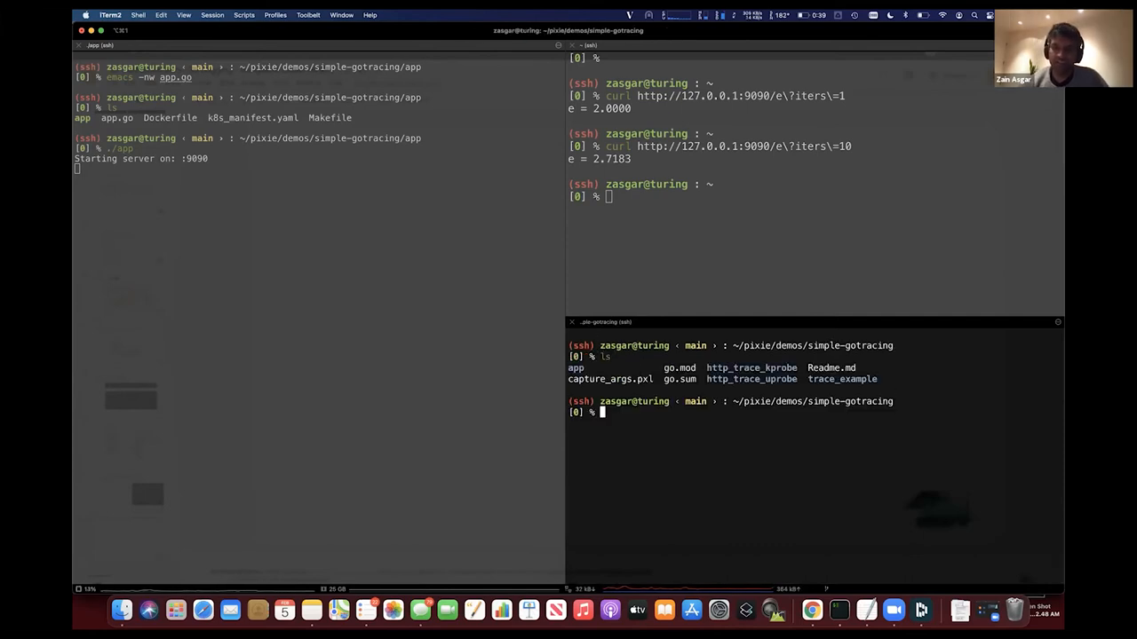
- Enter trace_example and view trace.go in Emacs, scrolling through its embedded BPF program
text(cd trace_example)
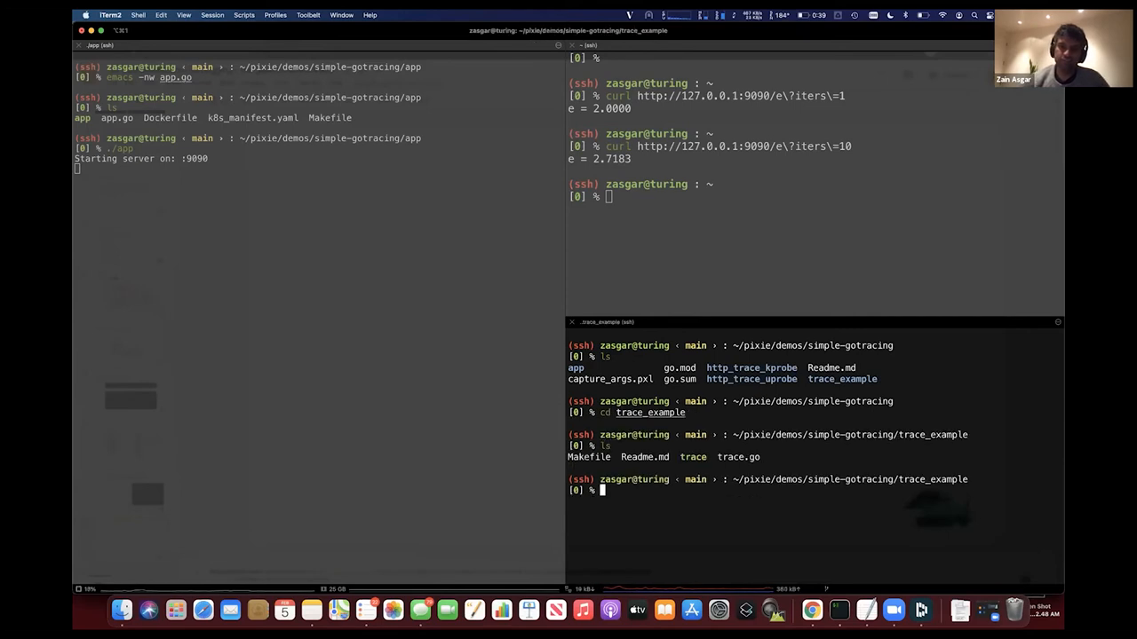
text(emacs -nw trace.go)
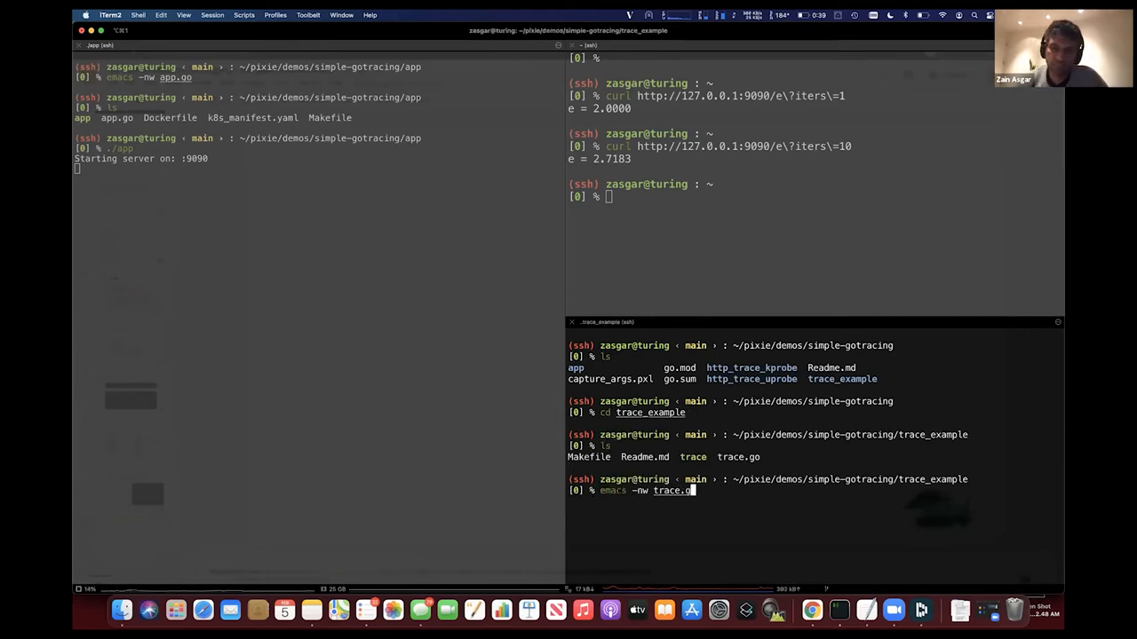
key(Return)
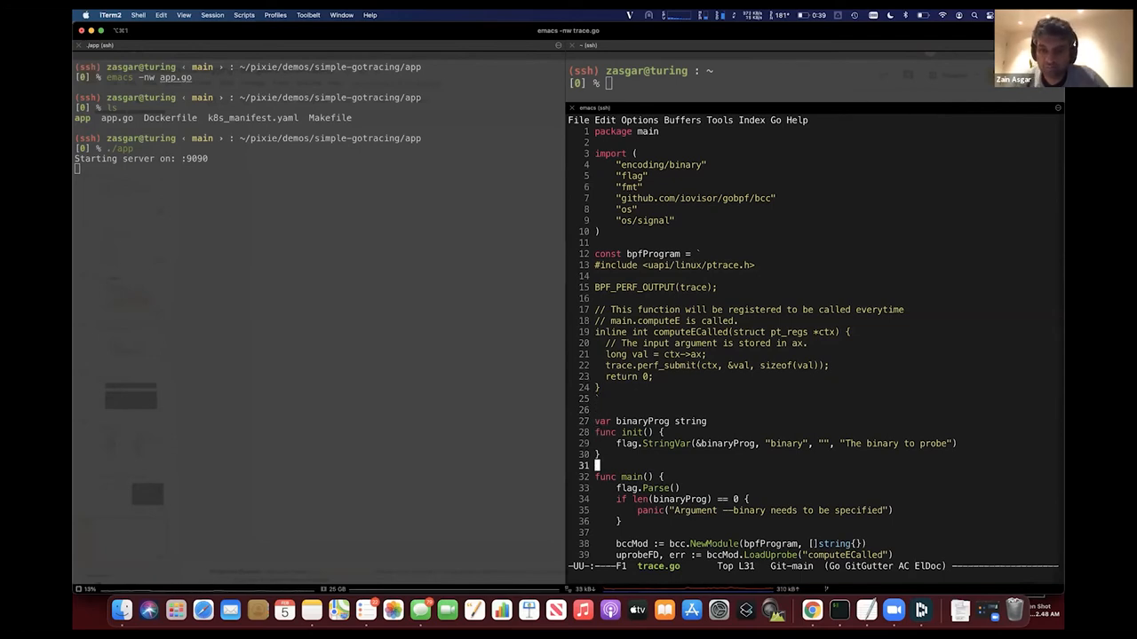
scroll(down, 3)
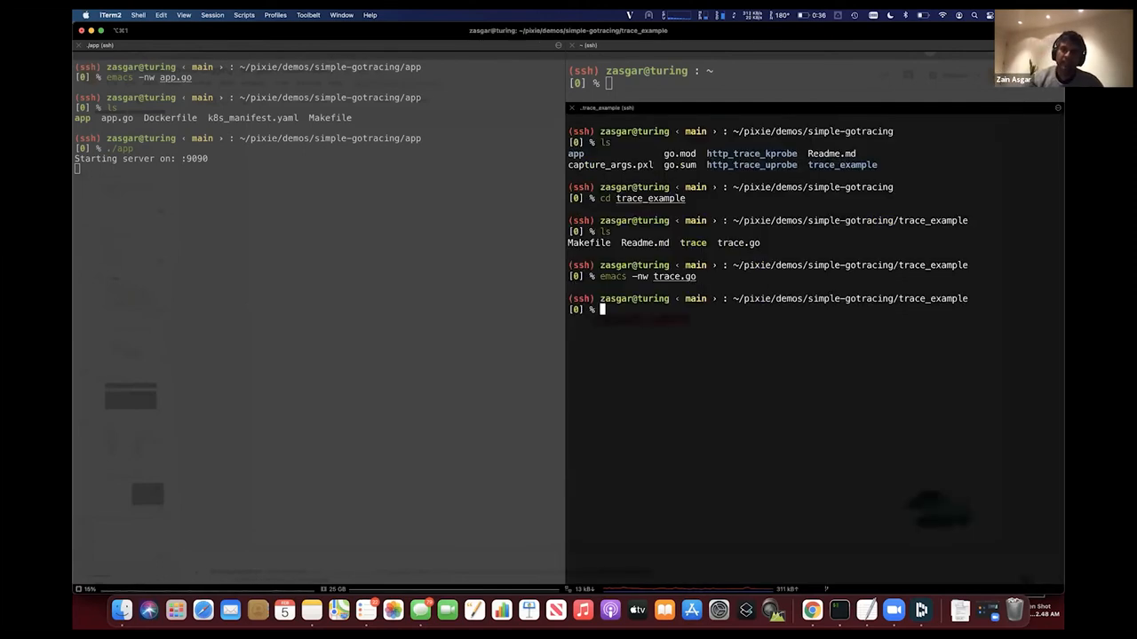
- Run the tracer on the app binary and curl e with iters=1 and 1000
text(./trace ../)
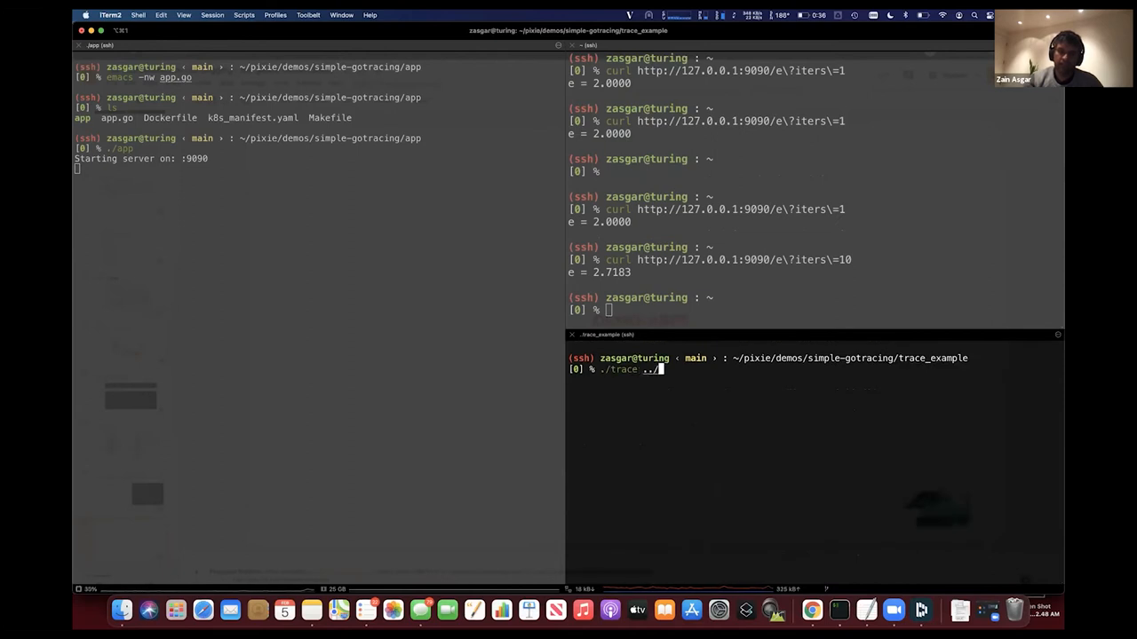
text(--biary)
click(816, 310)
text(curl http://127.0.0.1:9090/e\?iters\=1)
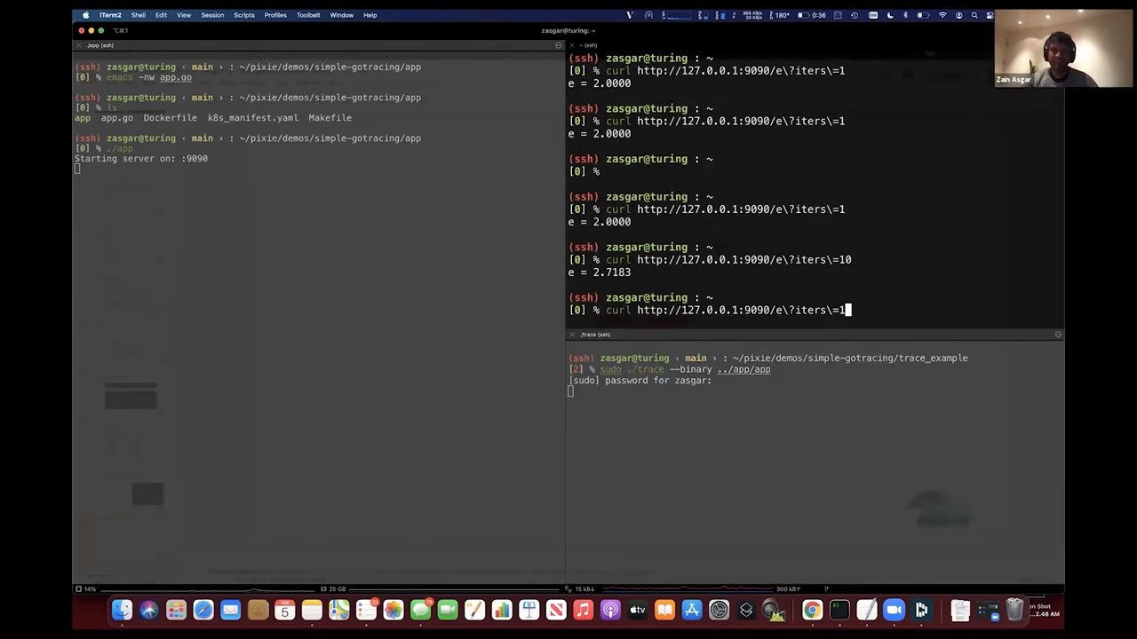
key(Return)
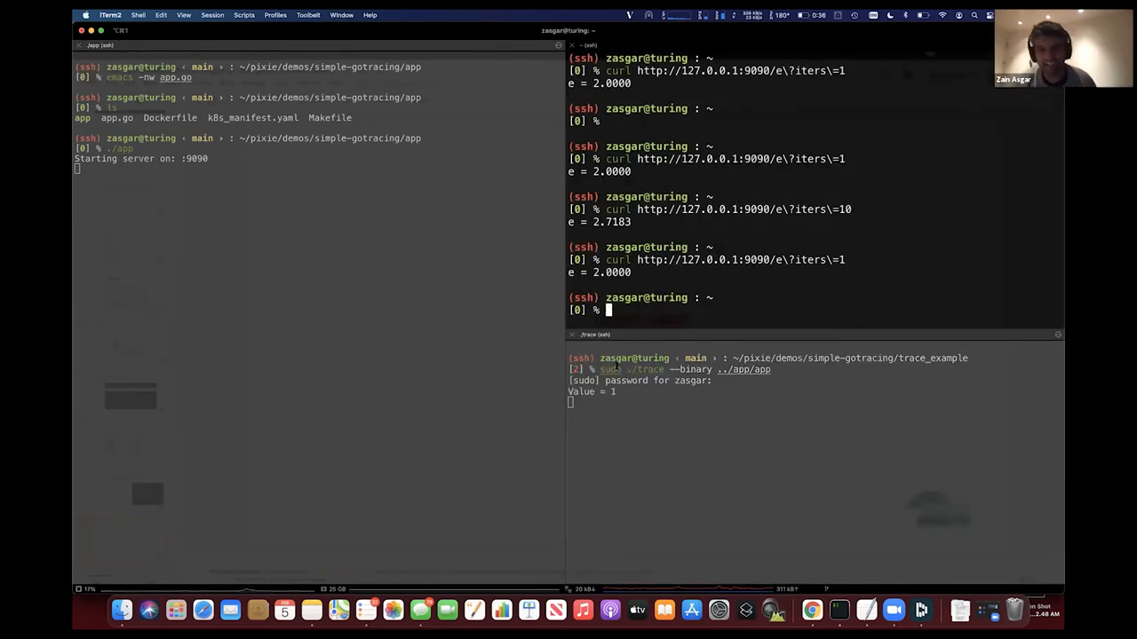
text(curl http://127.0.0.1:9090/e\?iters\=1)
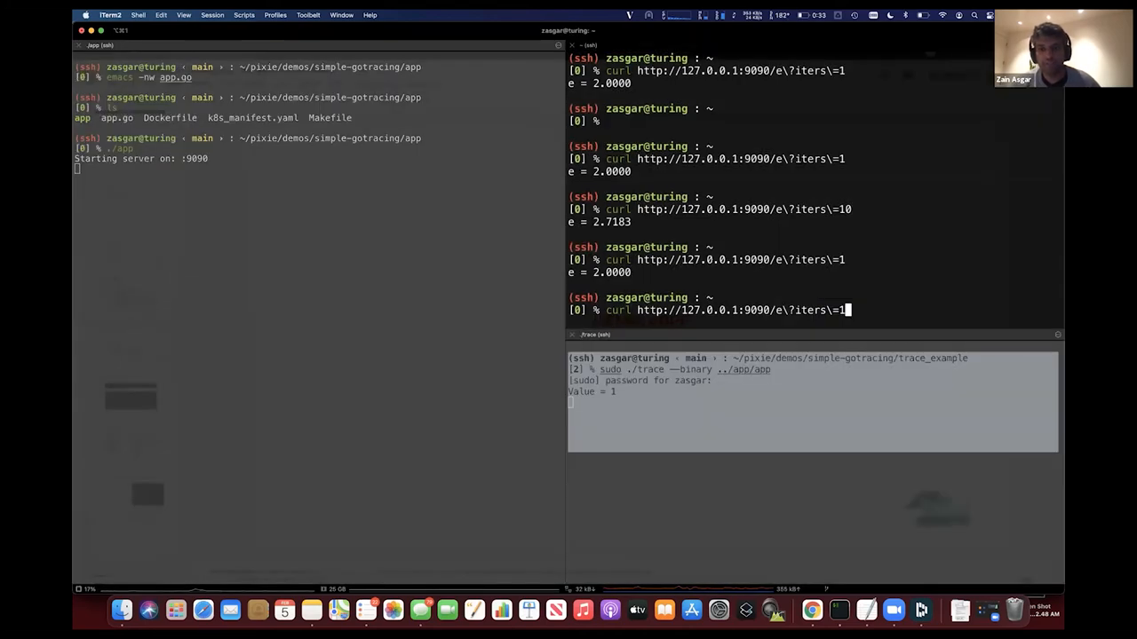
text(00)
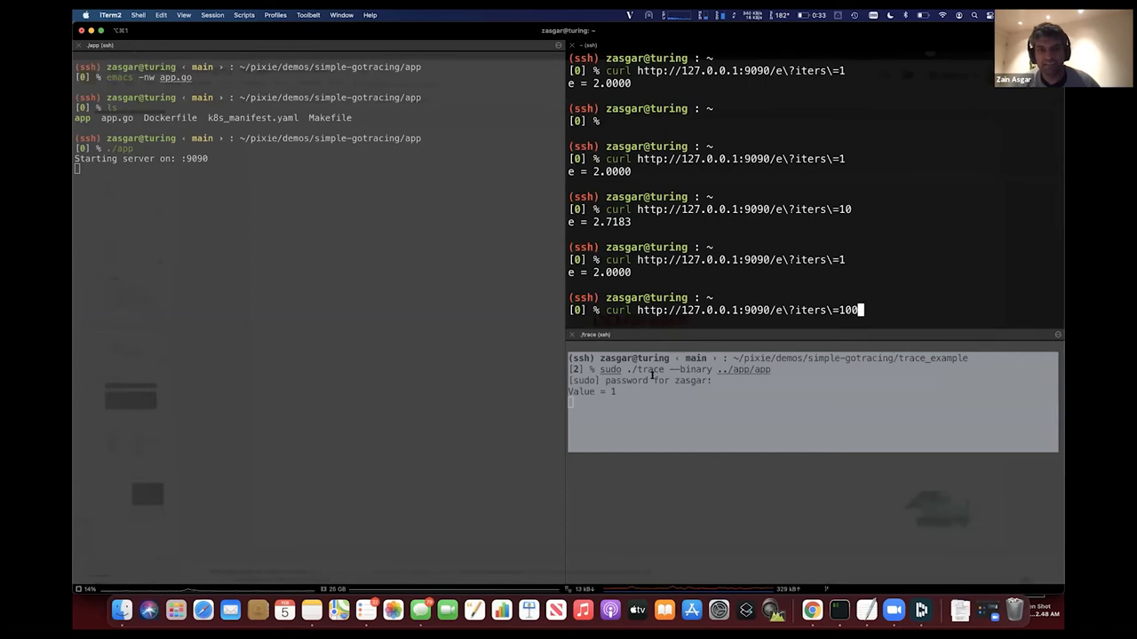
key(Return)
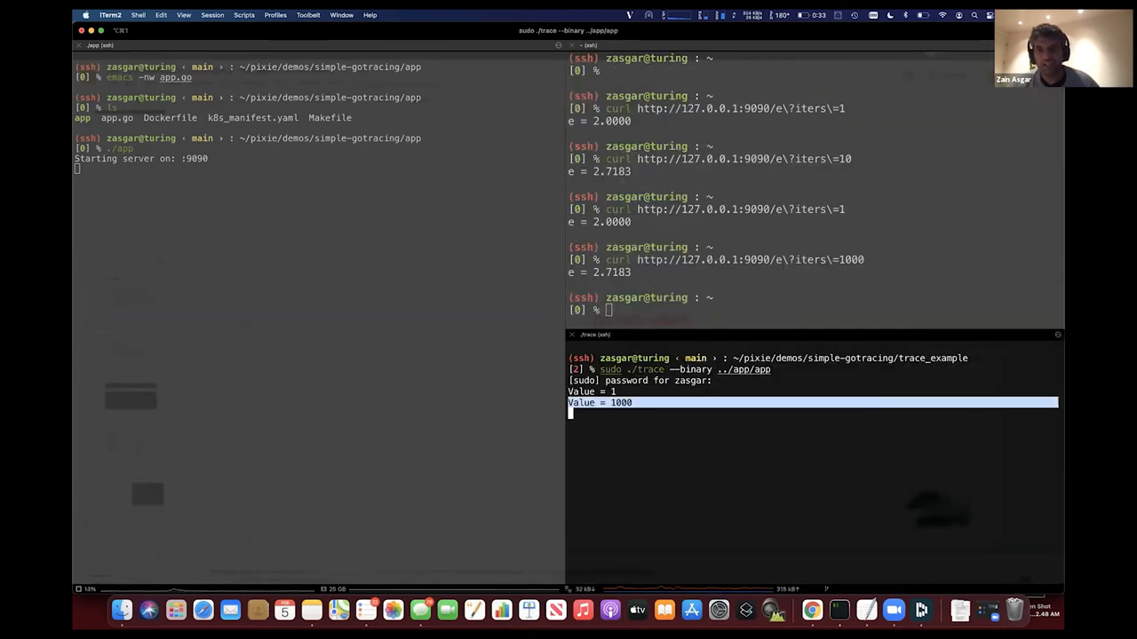
text(curl http://127.0.0.1:9090/e\?iters\=1000)
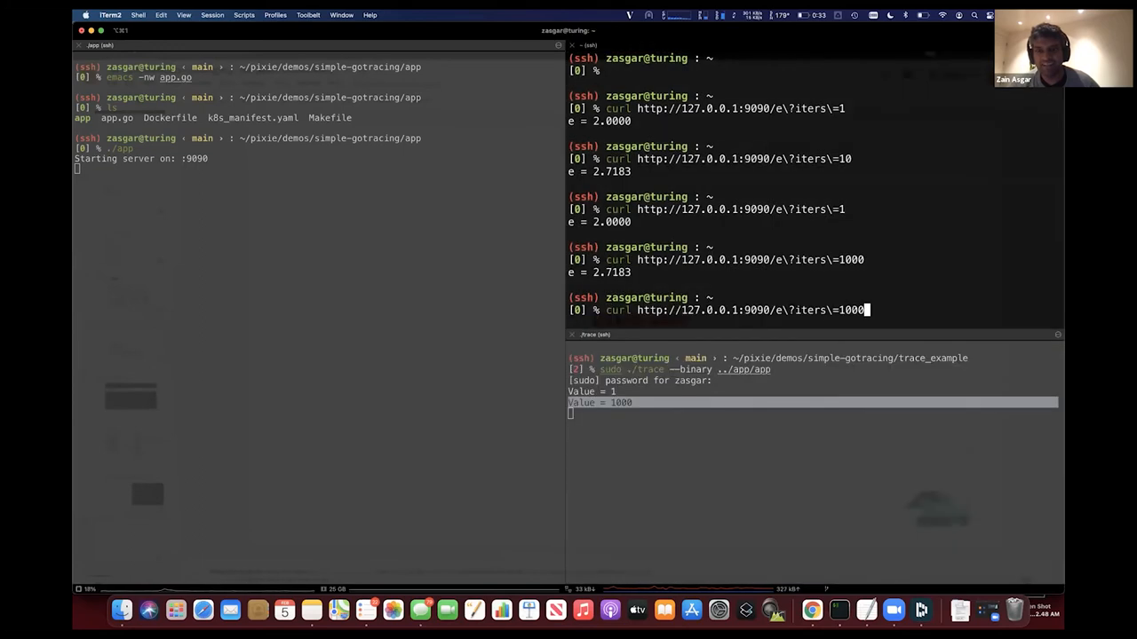
- Present the deck from the DEMO: eBPF slide and advance to What's next?
key(Return)
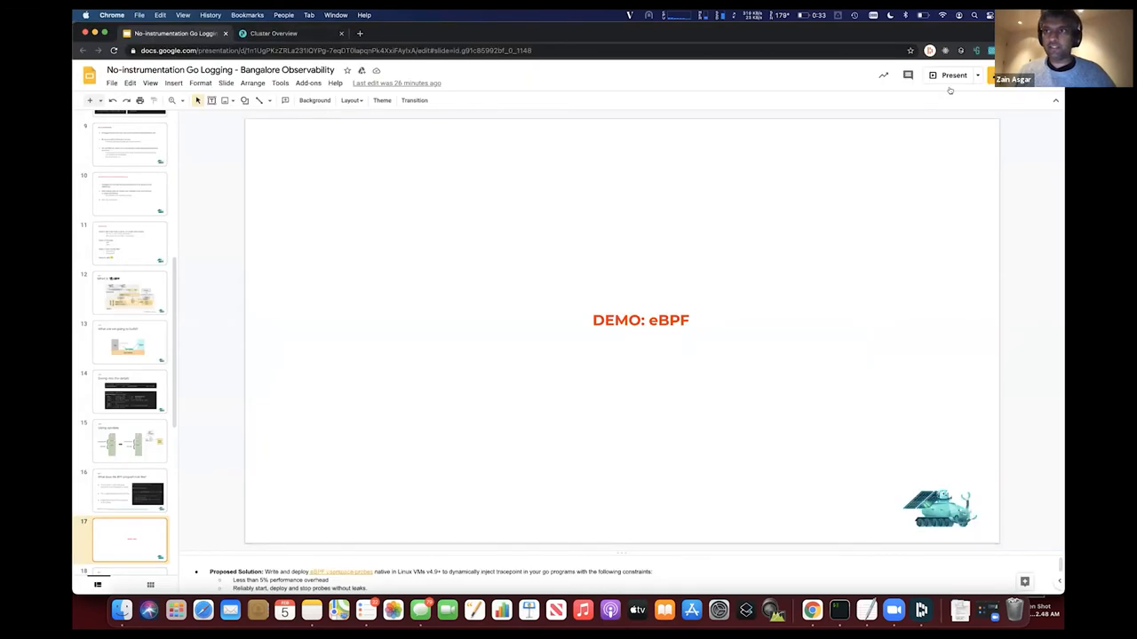
click(948, 75)
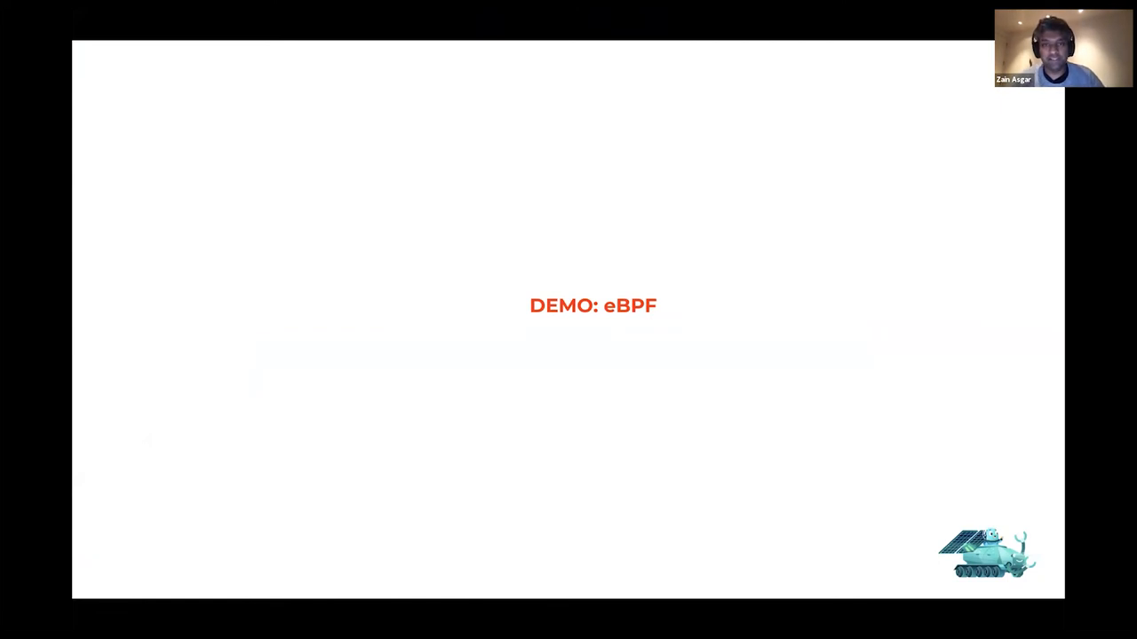
key(Right)
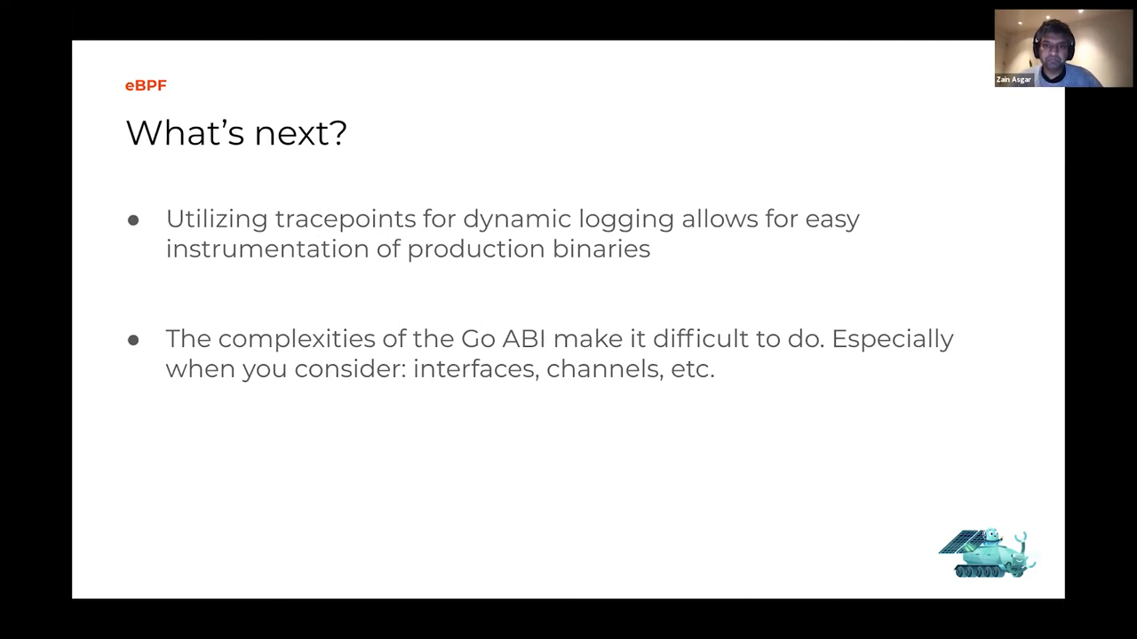
mouse_move(824, 379)
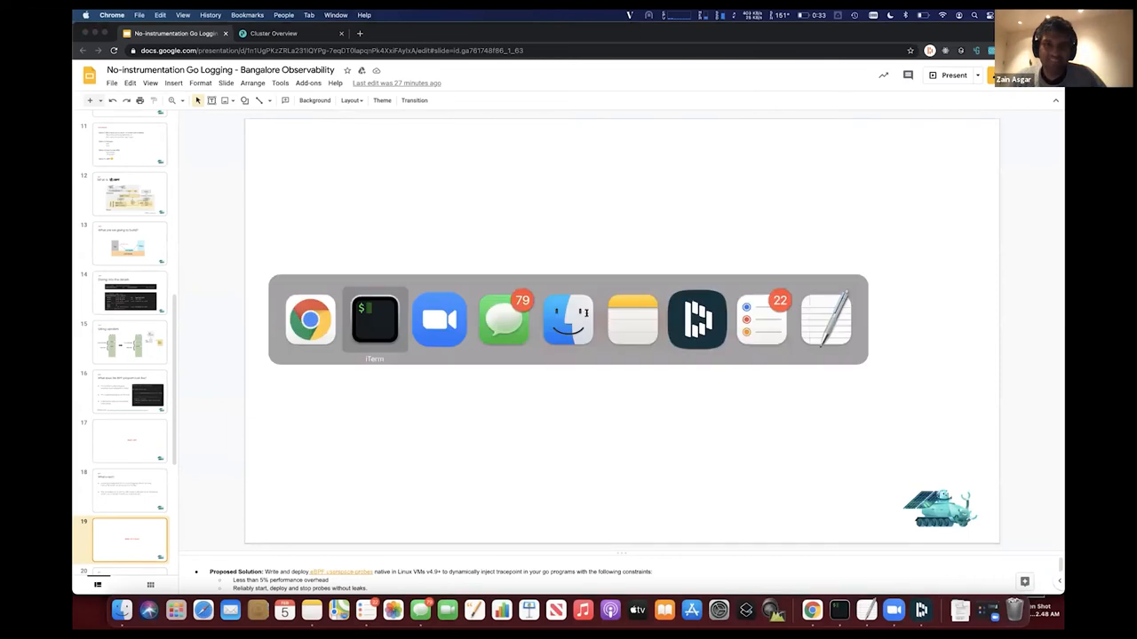
- Move into http_trace_kprobe and bring the app back with fg to get its PID
click(375, 320)
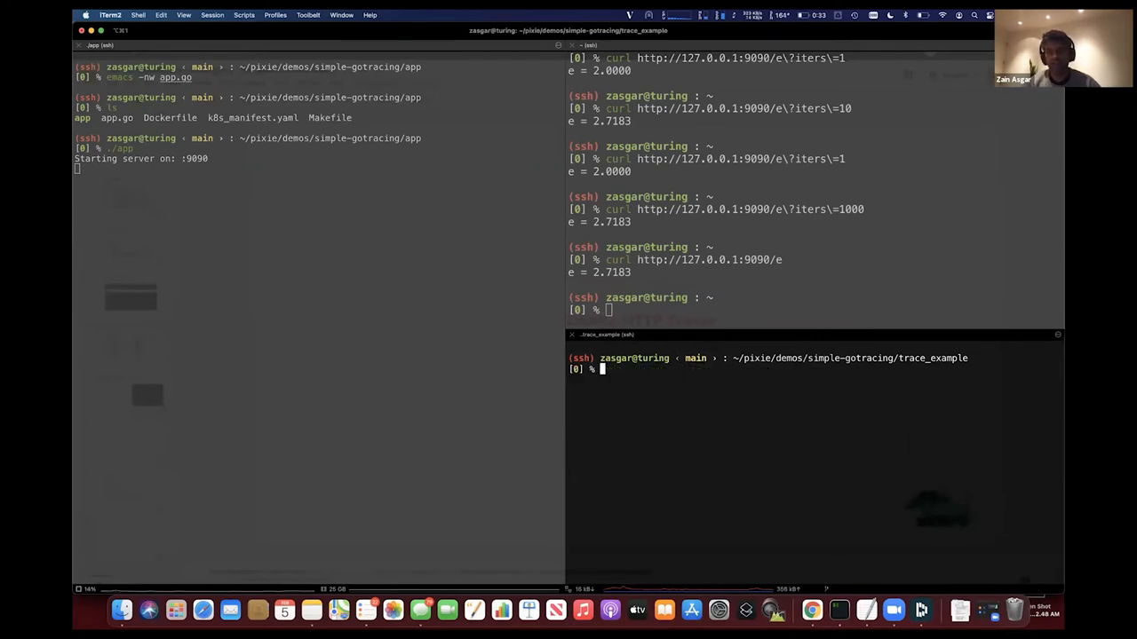
text(cd ..)
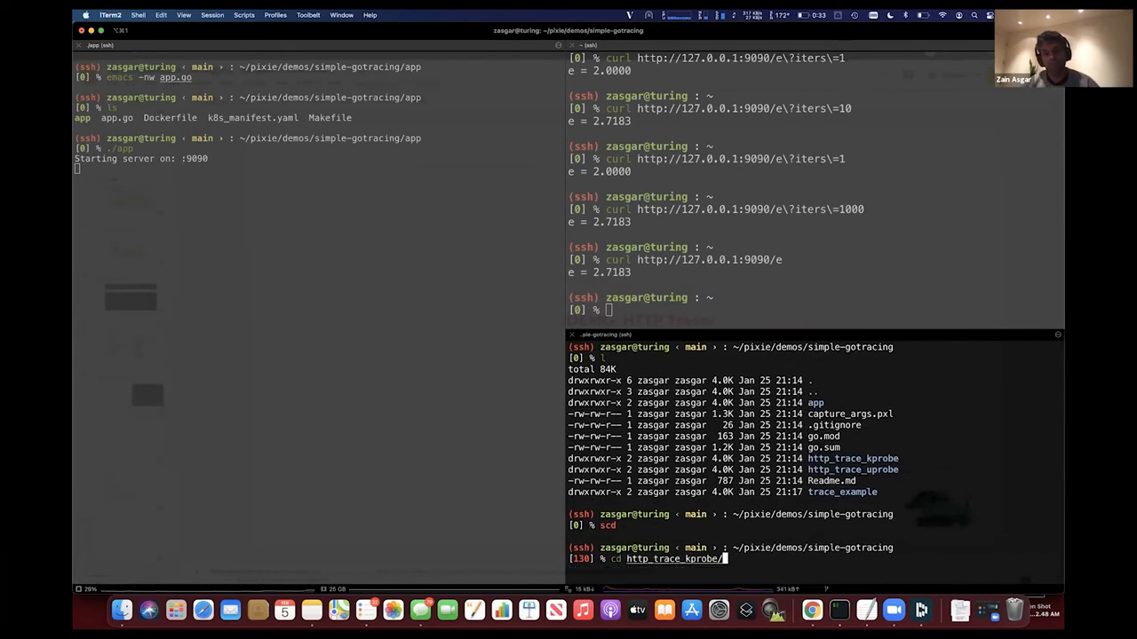
key(Return)
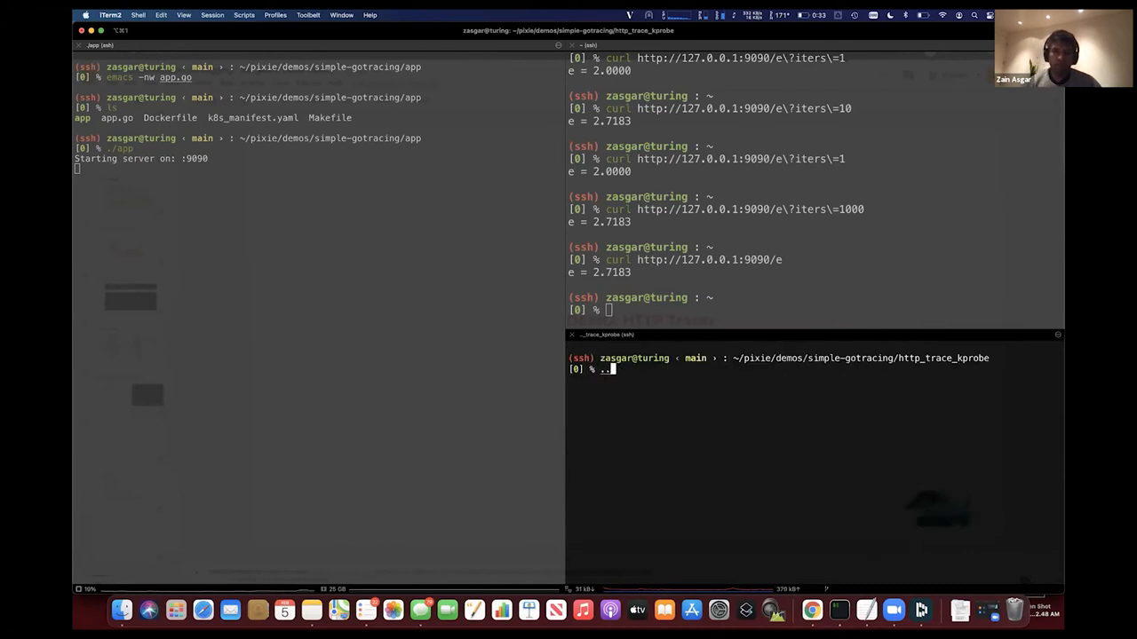
text(./http_trace_kprobe)
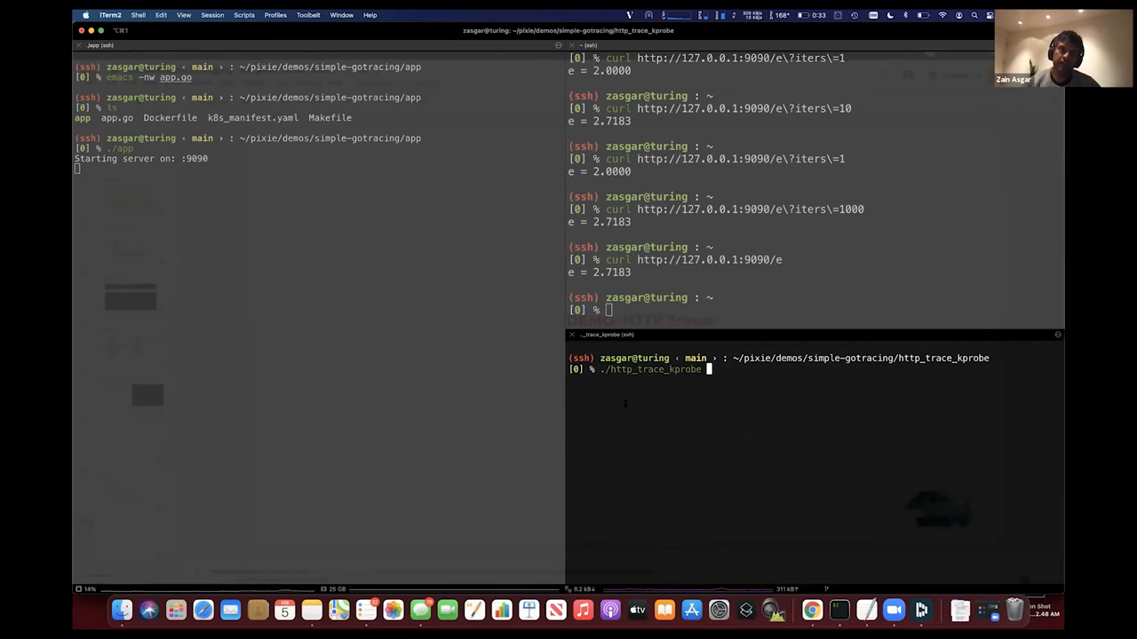
text(fg)
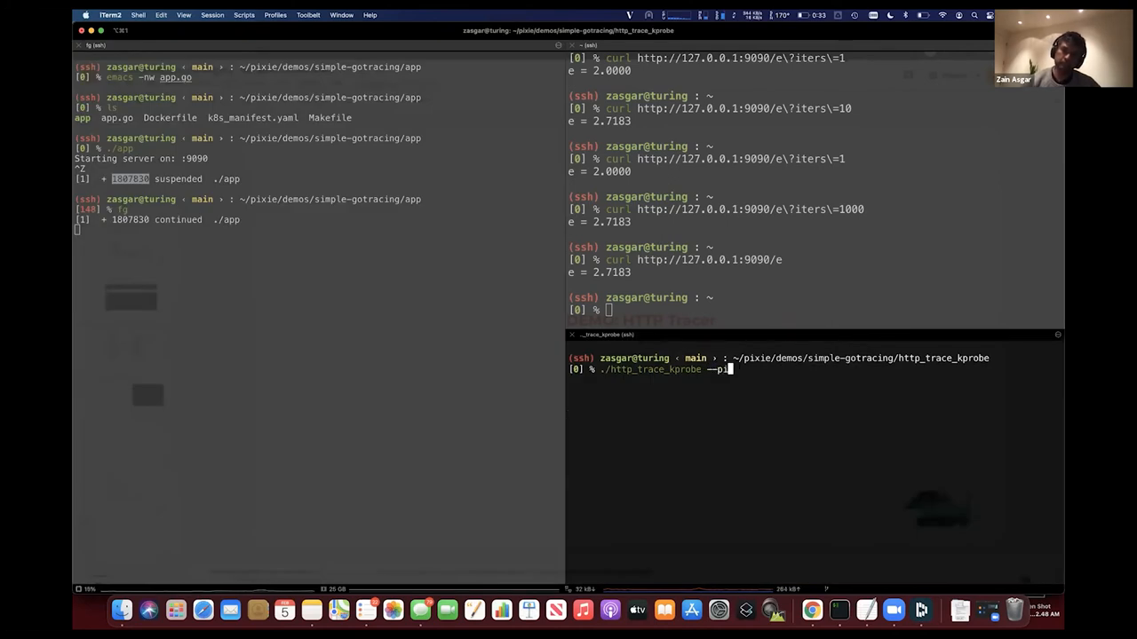
- Run sudo ./http_trace_kprobe --pid 1807830 and send curl requests to the e endpoint
text(sudo ./http_trace_kprobe --pid 1807830)
click(815, 310)
text(curl http://127.0.0.1:9090/e)
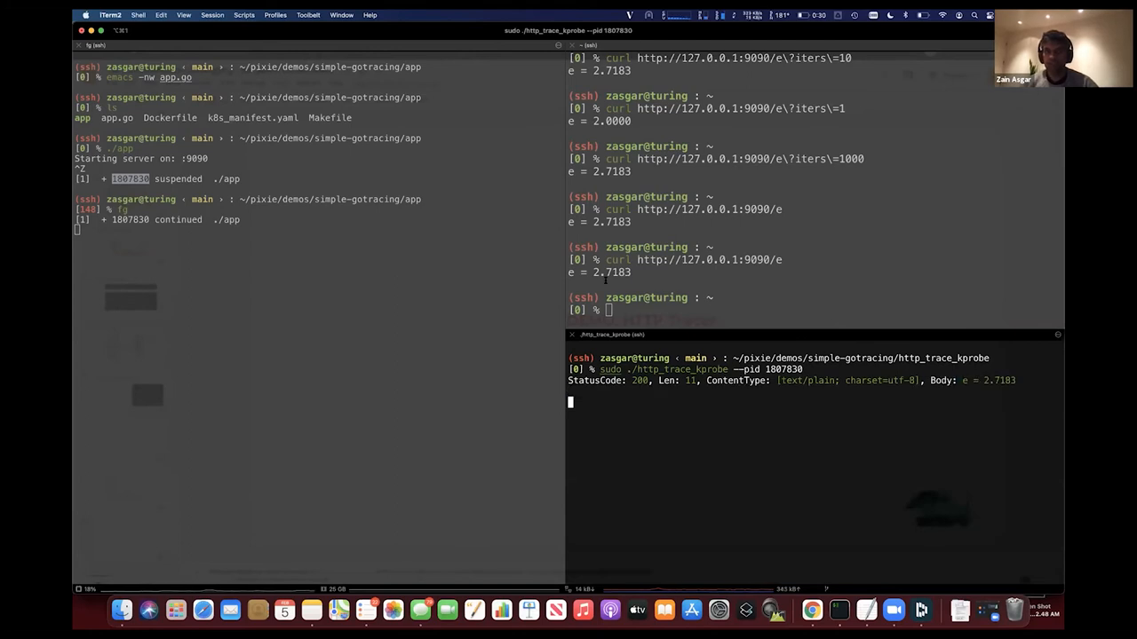
text(sudo ./http_trace_kprobe --pid 1807830)
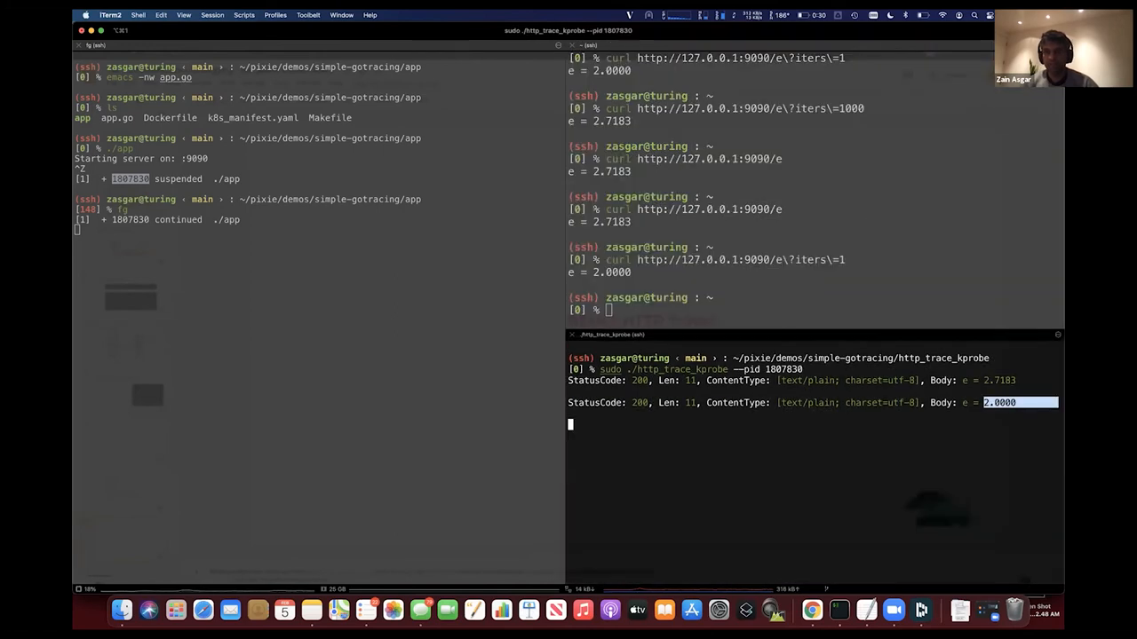
text(curl http://127.0.0.1:9090/e\?)
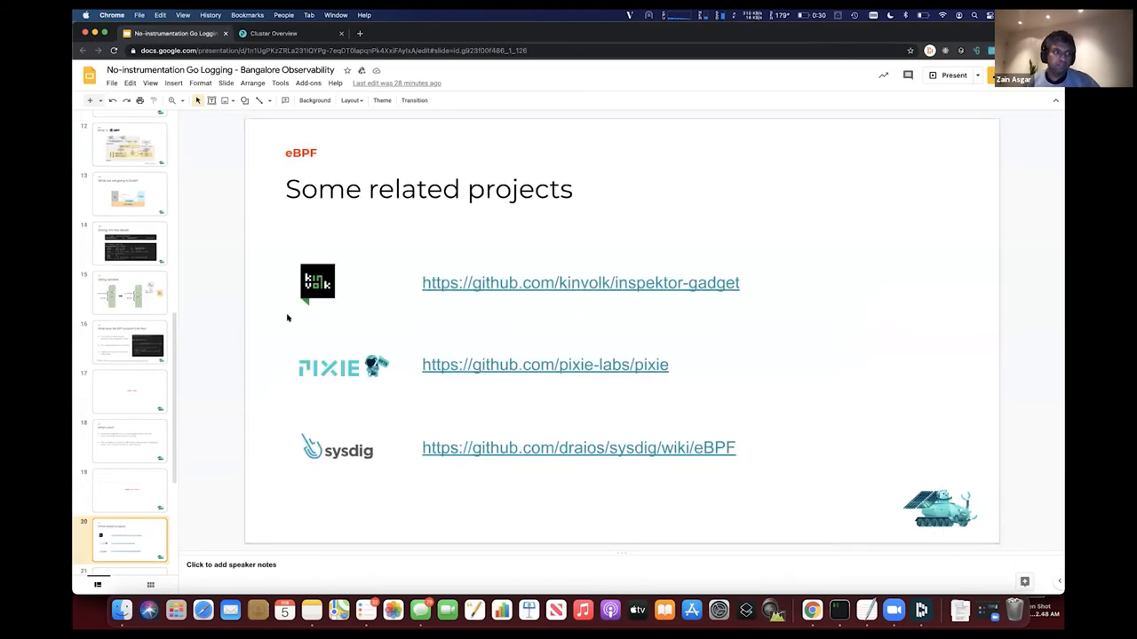
mouse_move(342, 285)
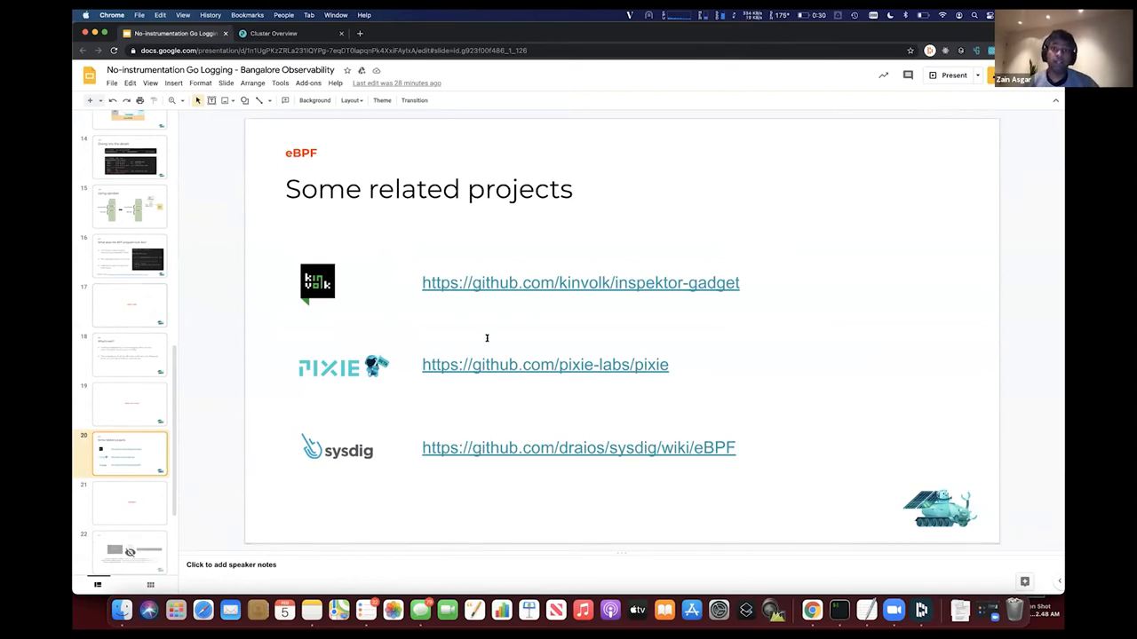
mouse_move(556, 271)
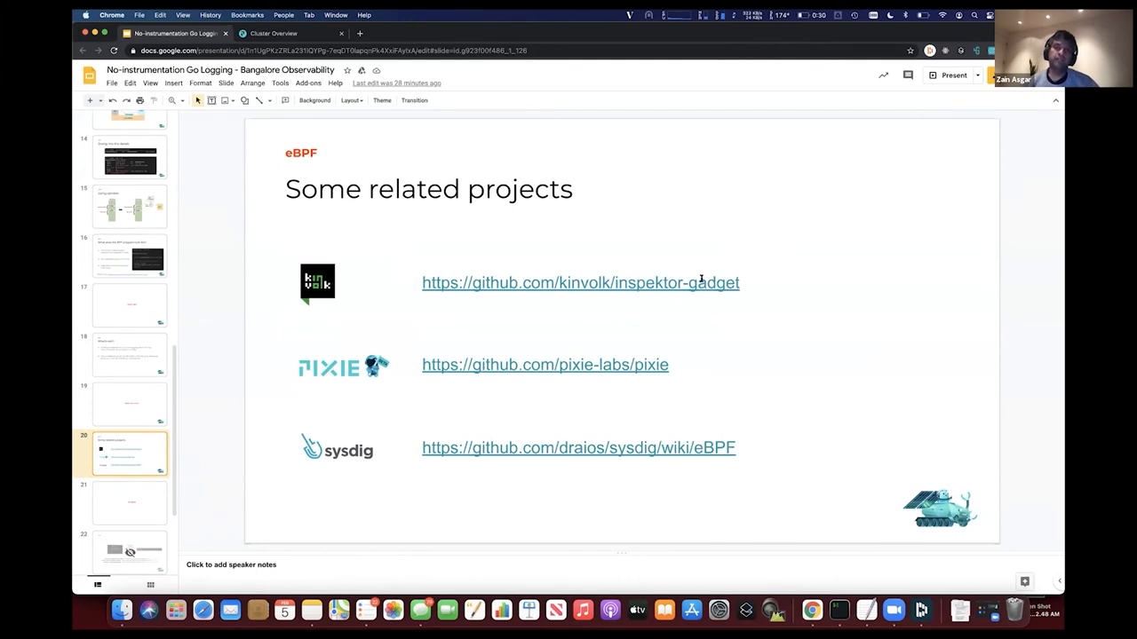
mouse_move(626, 283)
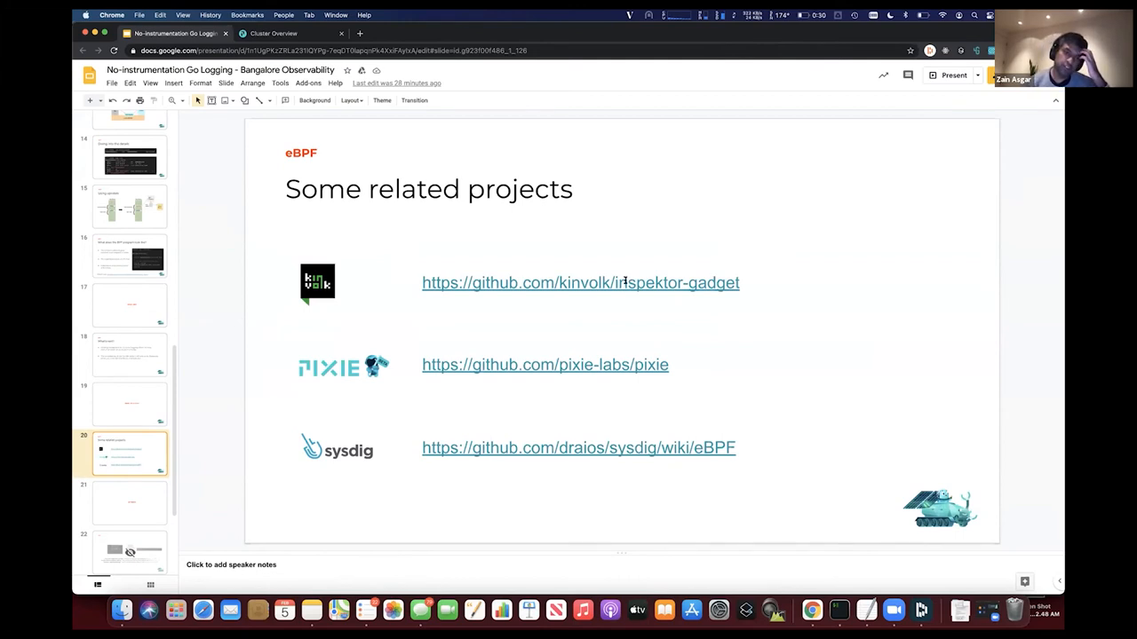
mouse_move(425, 463)
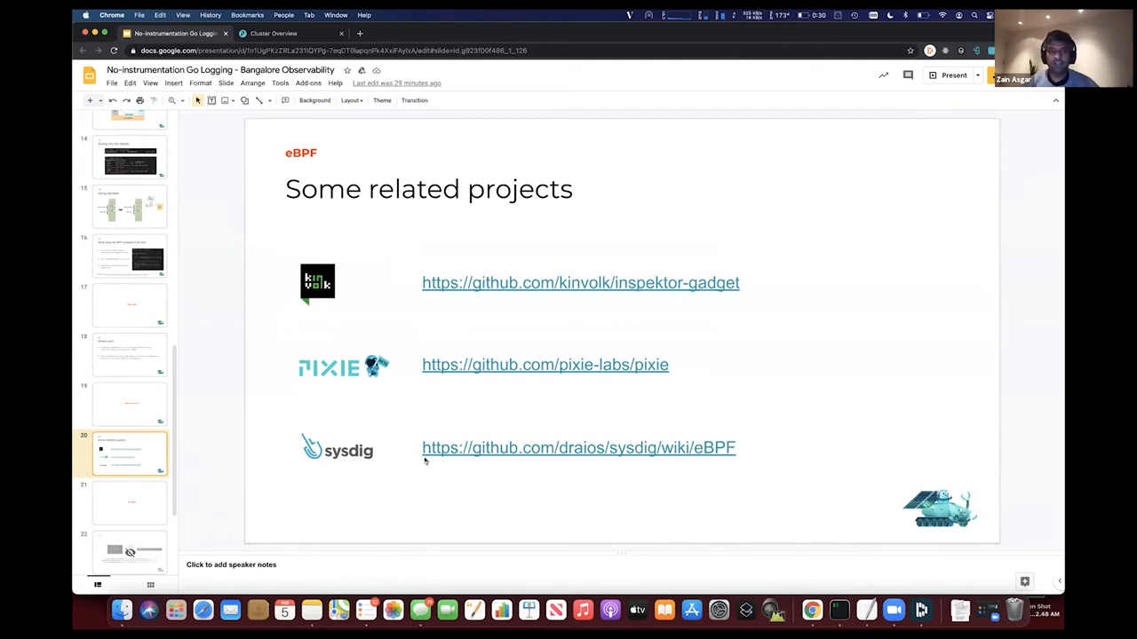
mouse_move(488, 458)
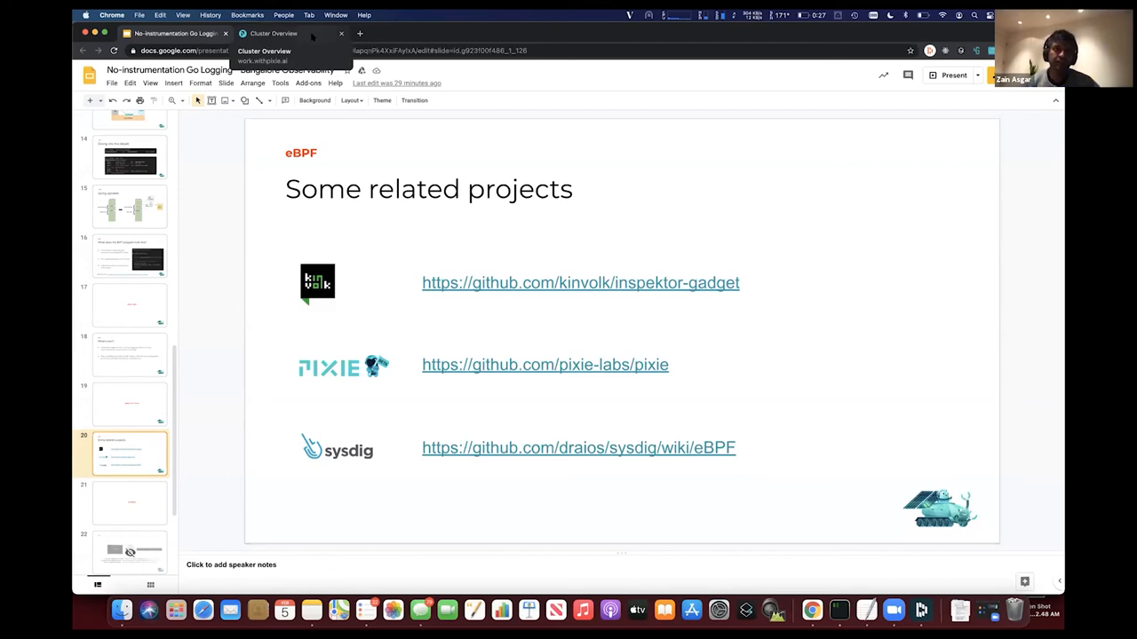
- Show the gke:prod Cluster Overview and scroll down to the Nodes, Namespaces and Services tables
click(284, 32)
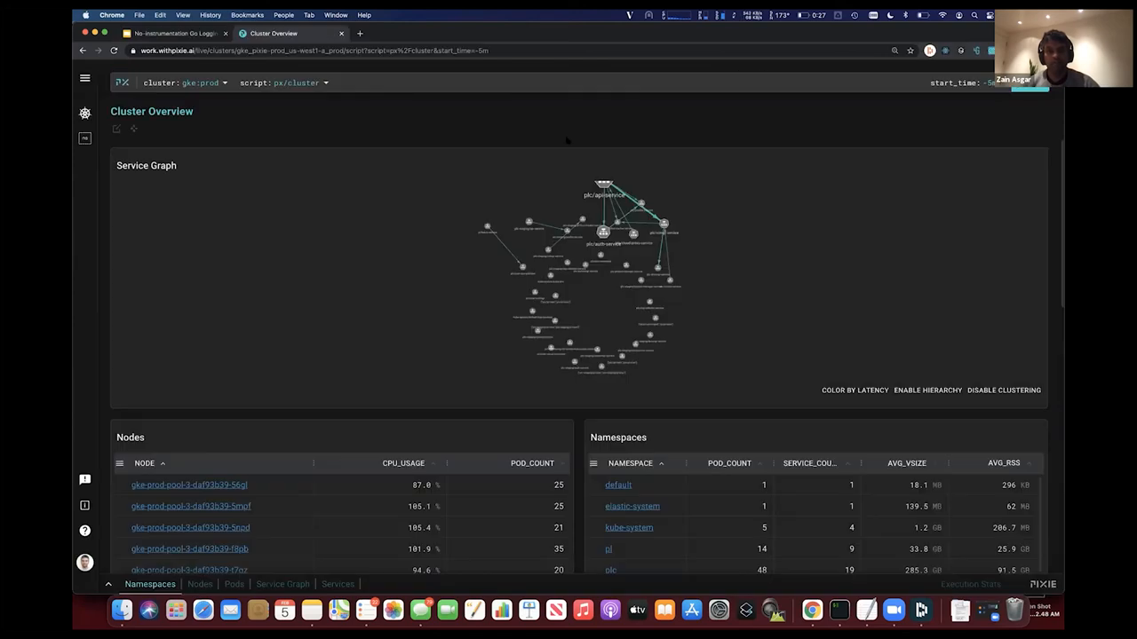
mouse_move(437, 293)
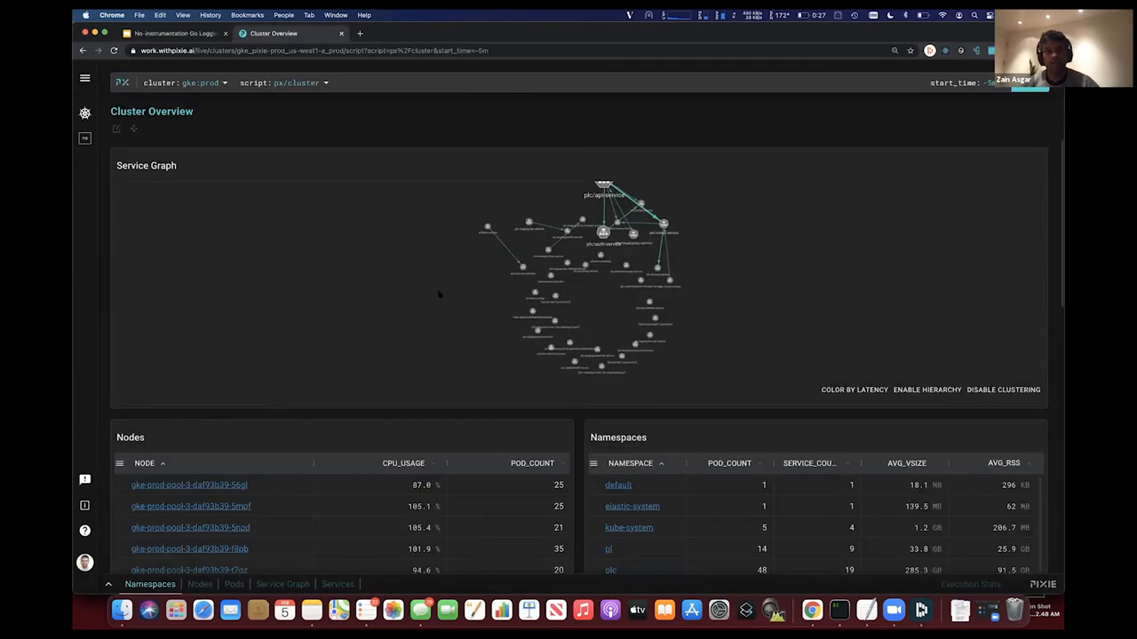
mouse_move(349, 397)
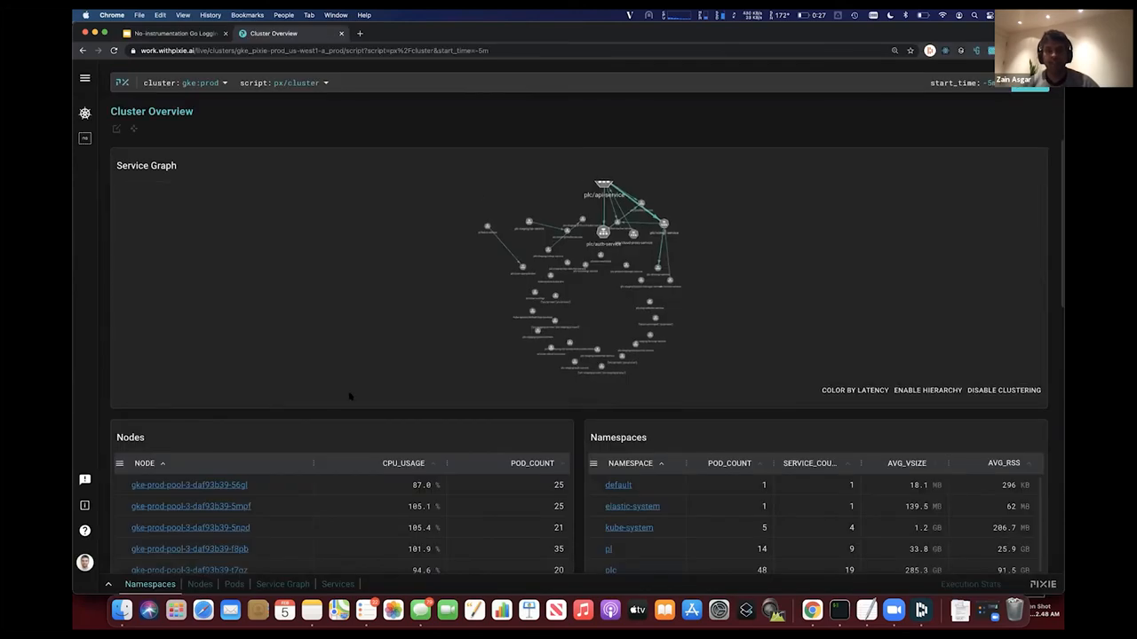
scroll(down, 3)
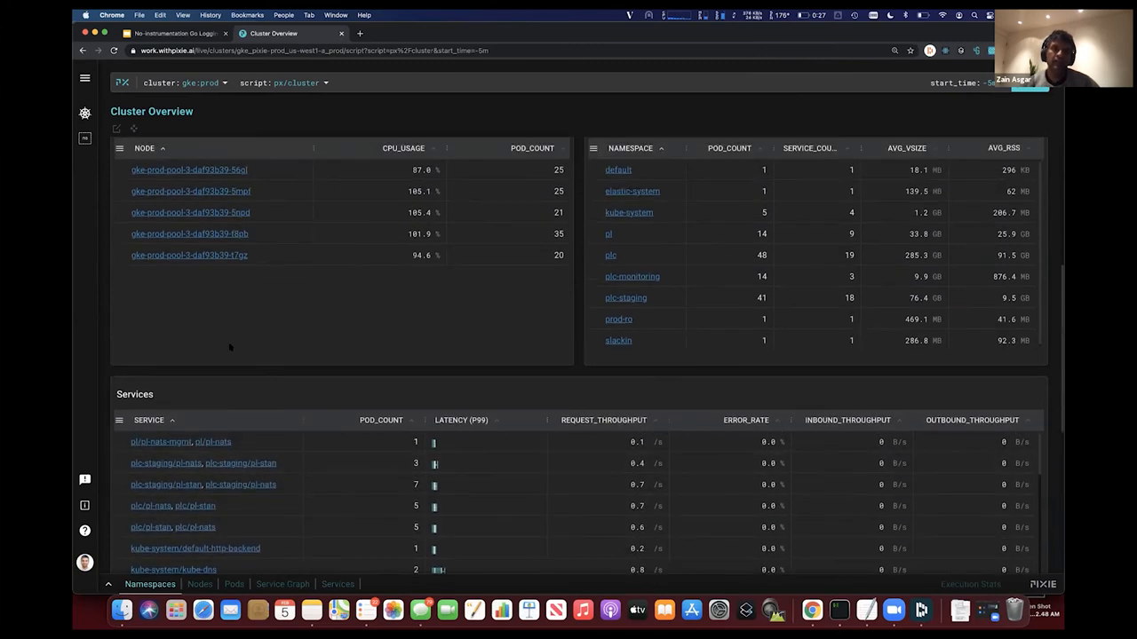
- Open the plc namespace's service graph and enable hierarchy layout centred on plc/api-service
click(610, 233)
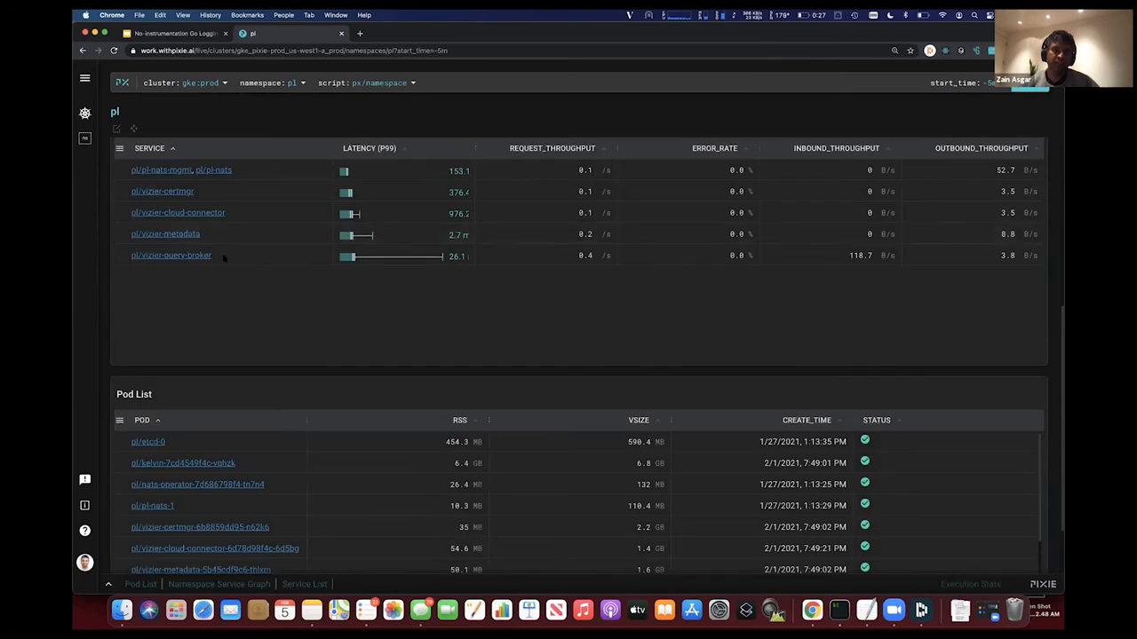
scroll(down, 3)
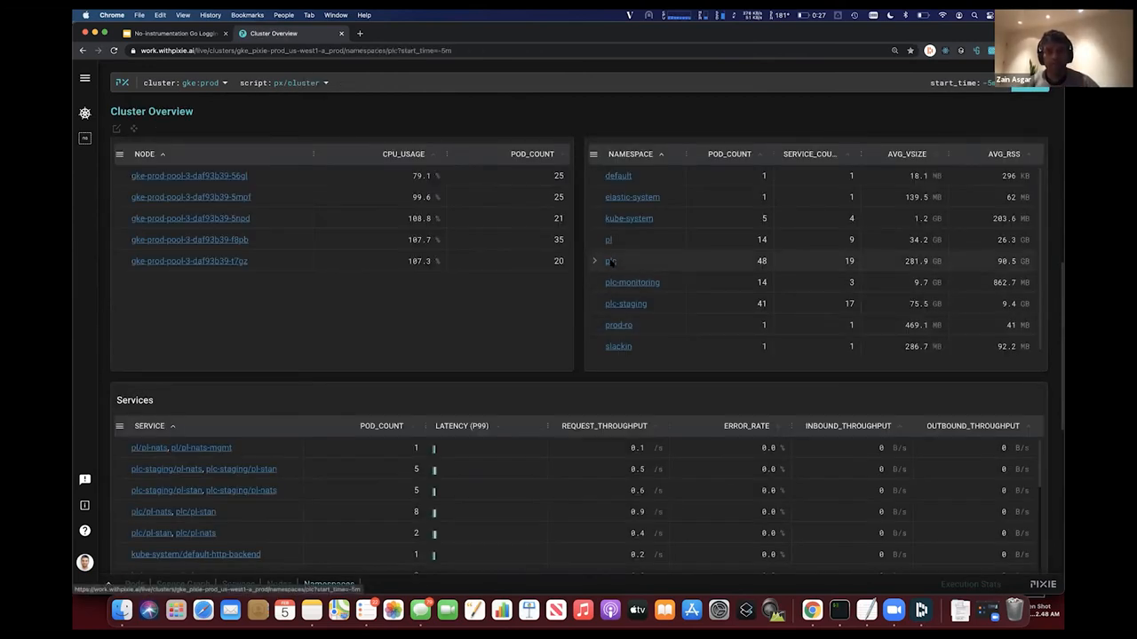
click(610, 260)
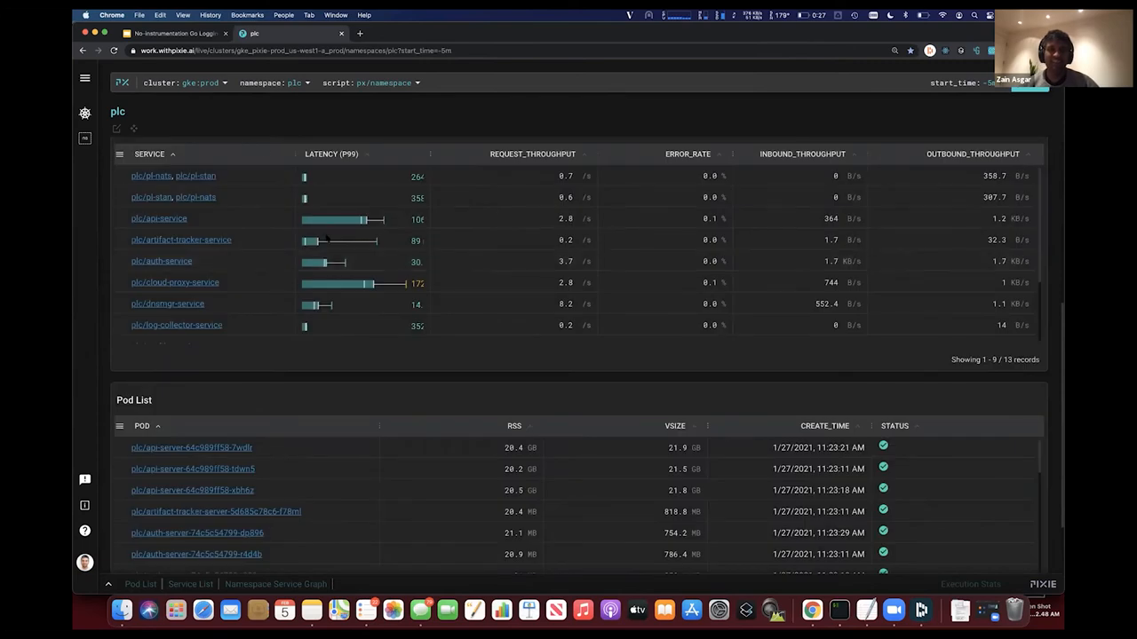
click(275, 584)
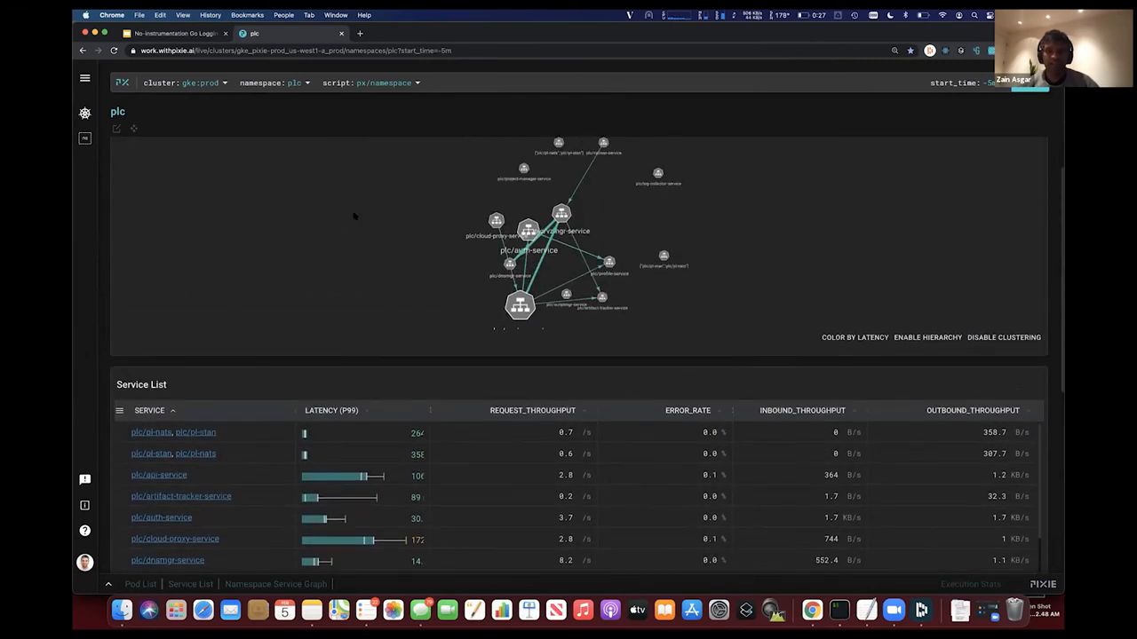
click(927, 338)
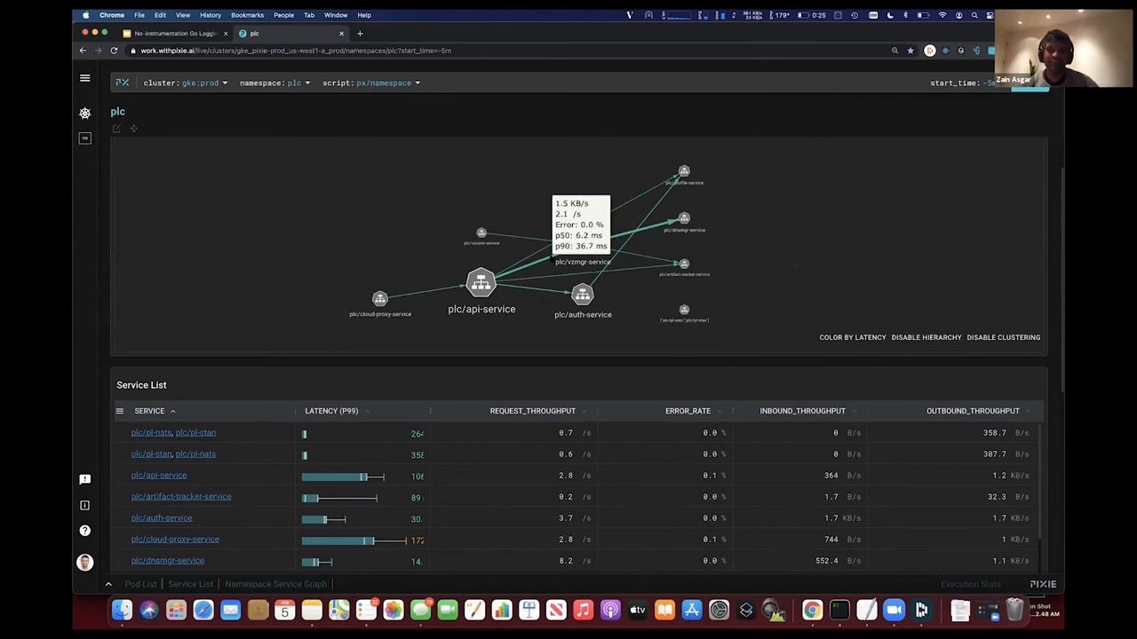
mouse_move(138, 488)
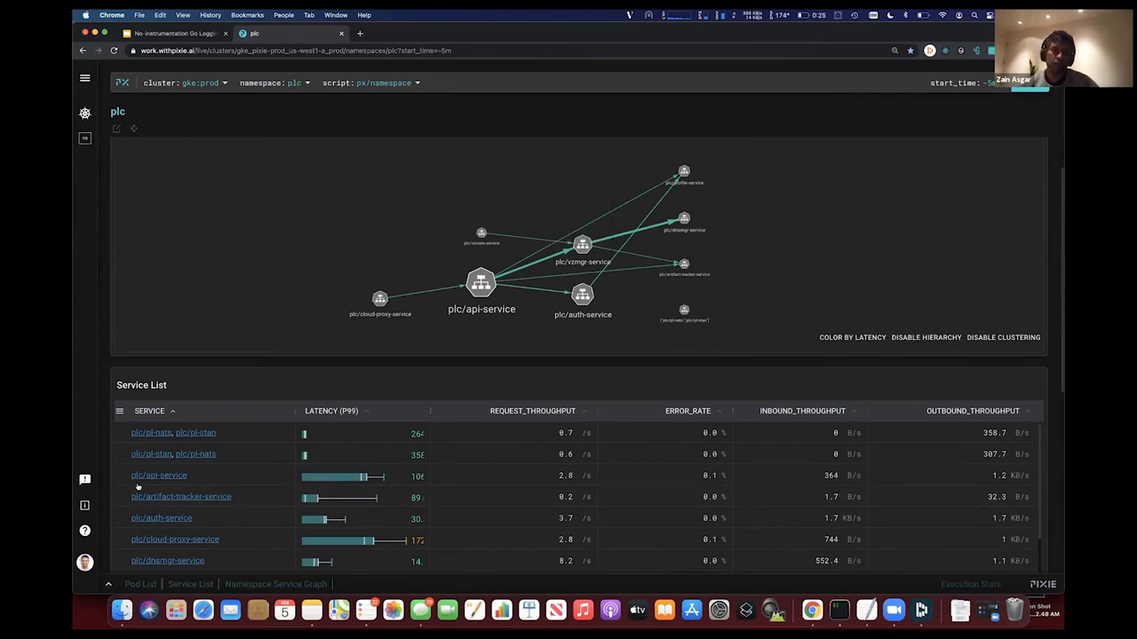
- Review plc/api-service's slow requests and inbound traffic, then display Appendix slide 21
click(158, 475)
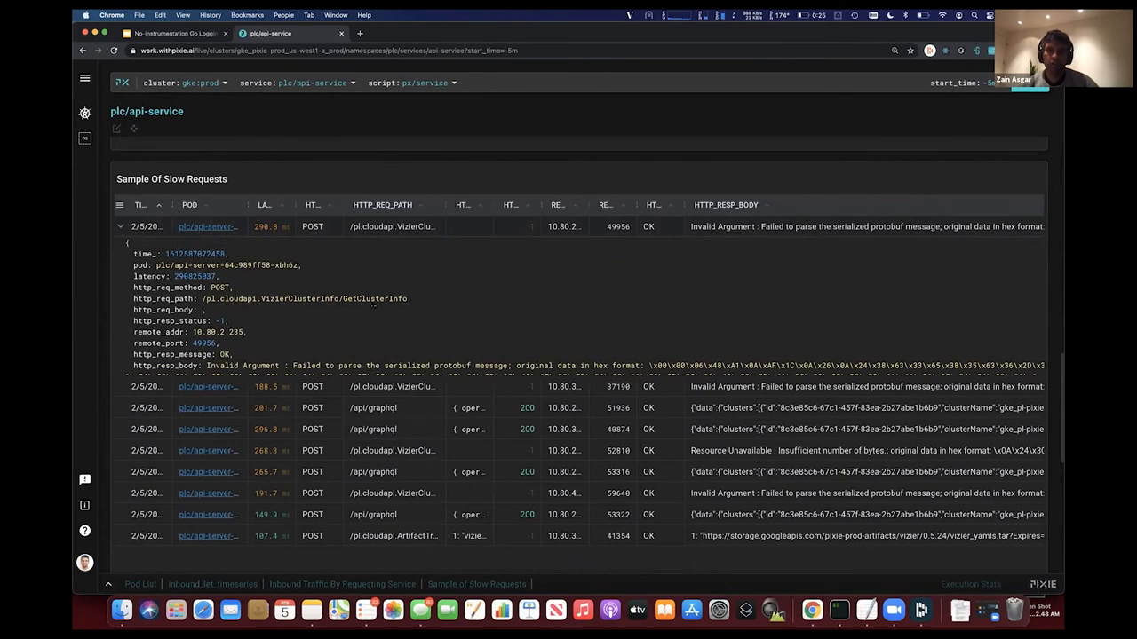
click(120, 226)
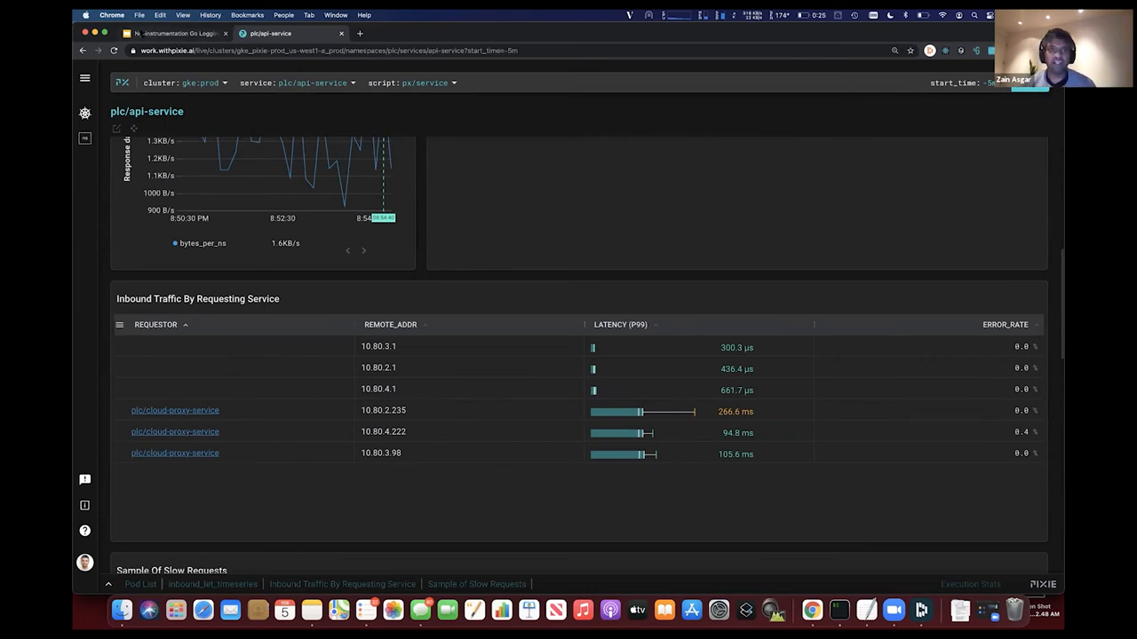
click(182, 34)
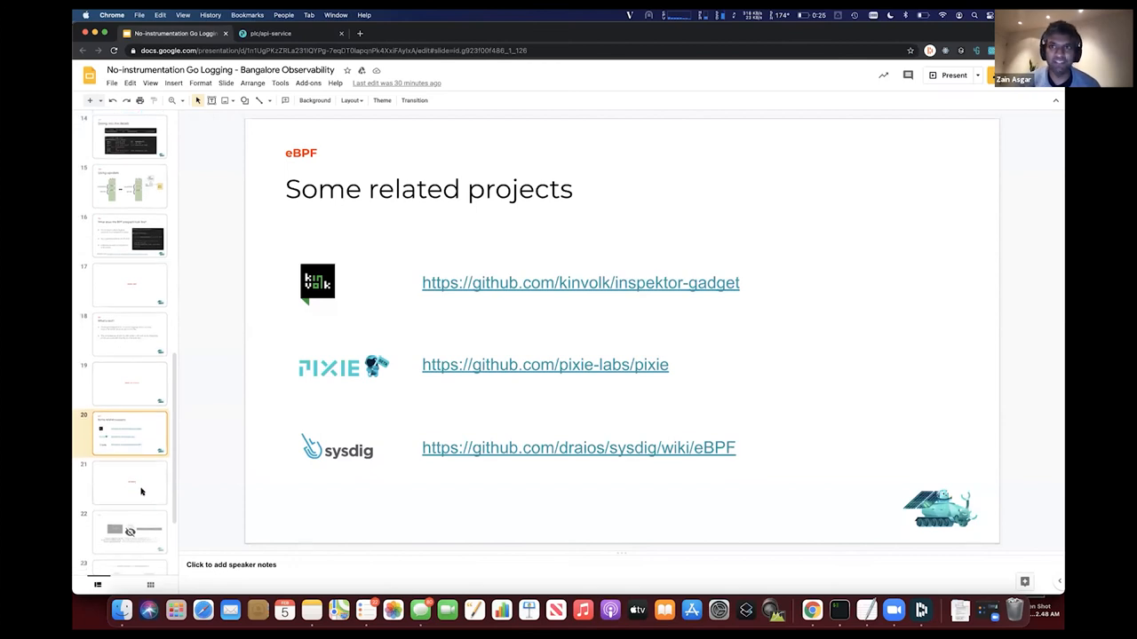
click(130, 482)
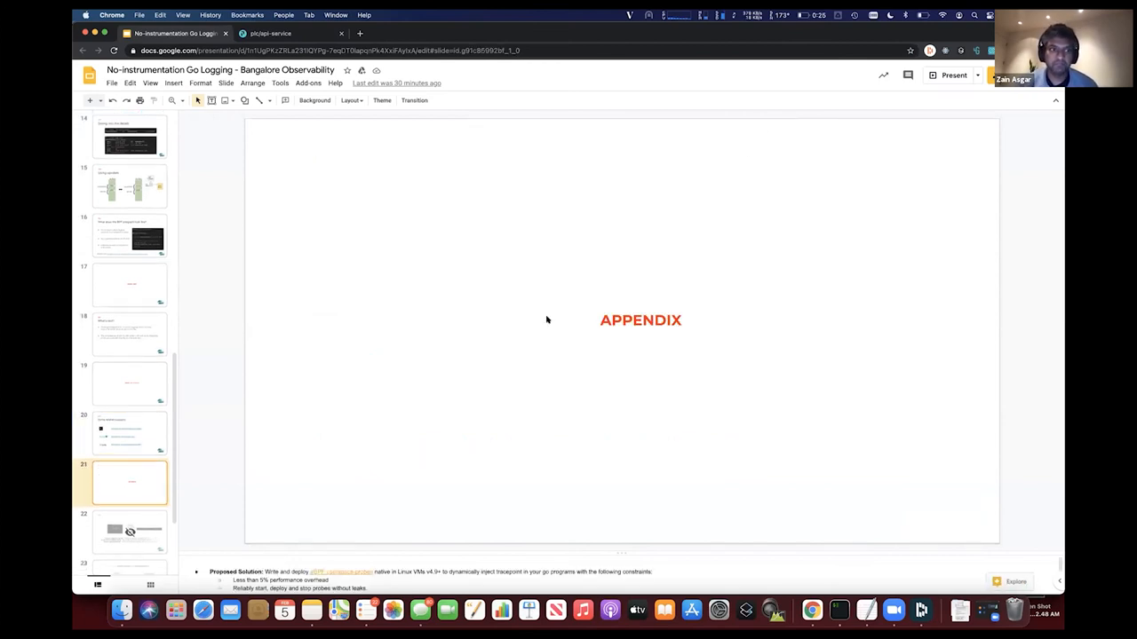